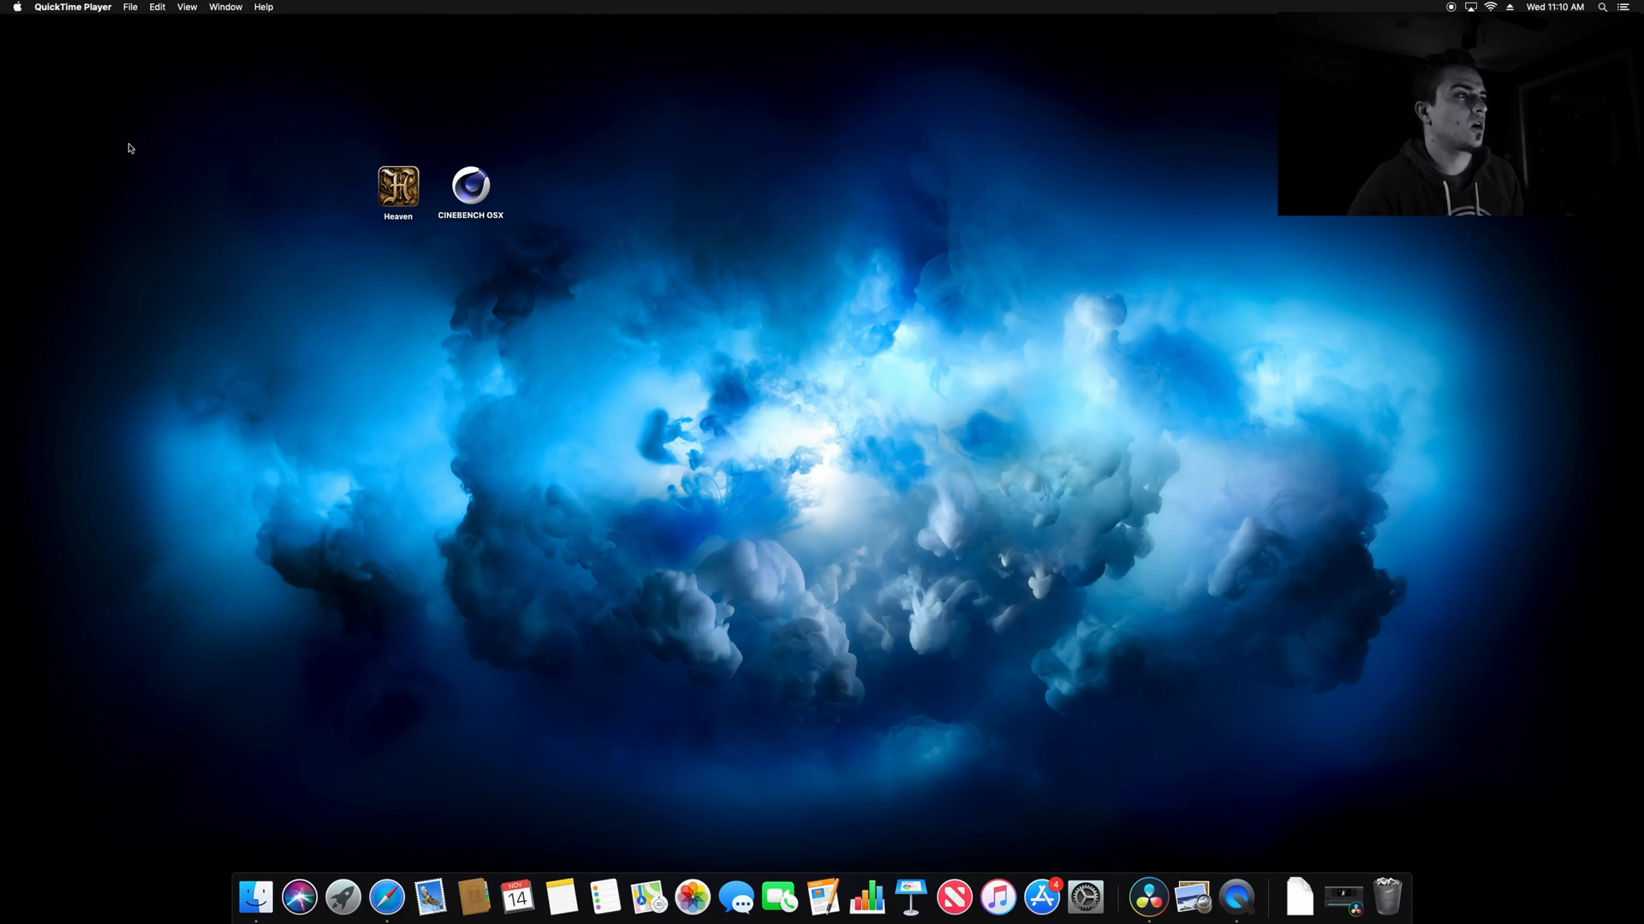
pyautogui.moveTo(323, 185)
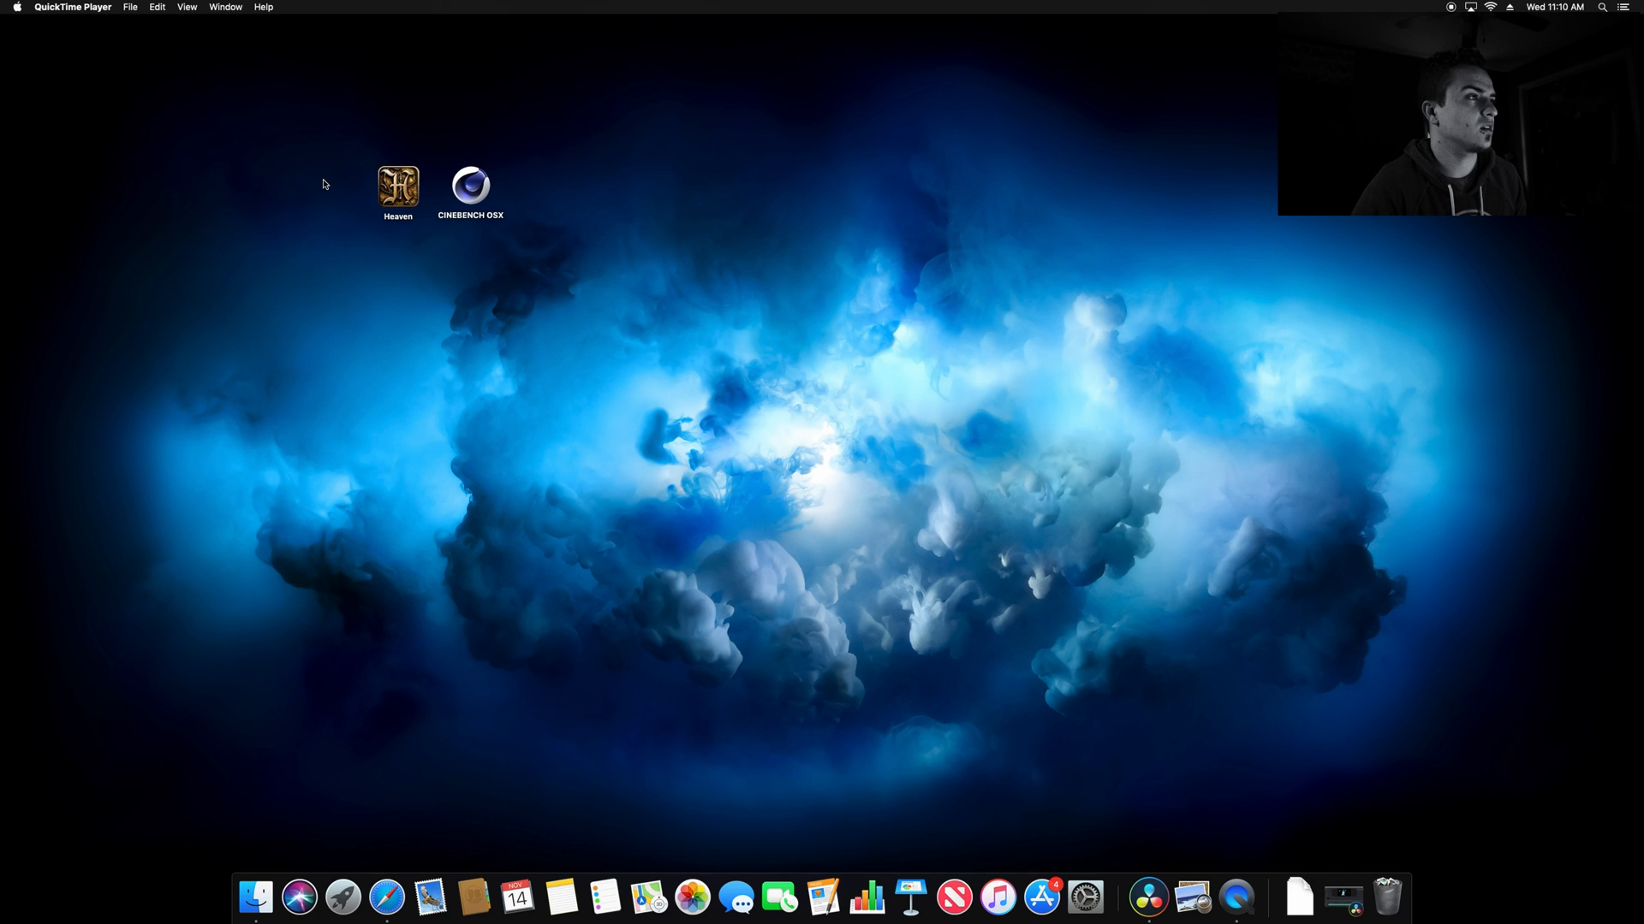
# Override the unidentified-developer block on Heaven via Security & Privacy's Open Anyway and confirm.
pyautogui.click(397, 187)
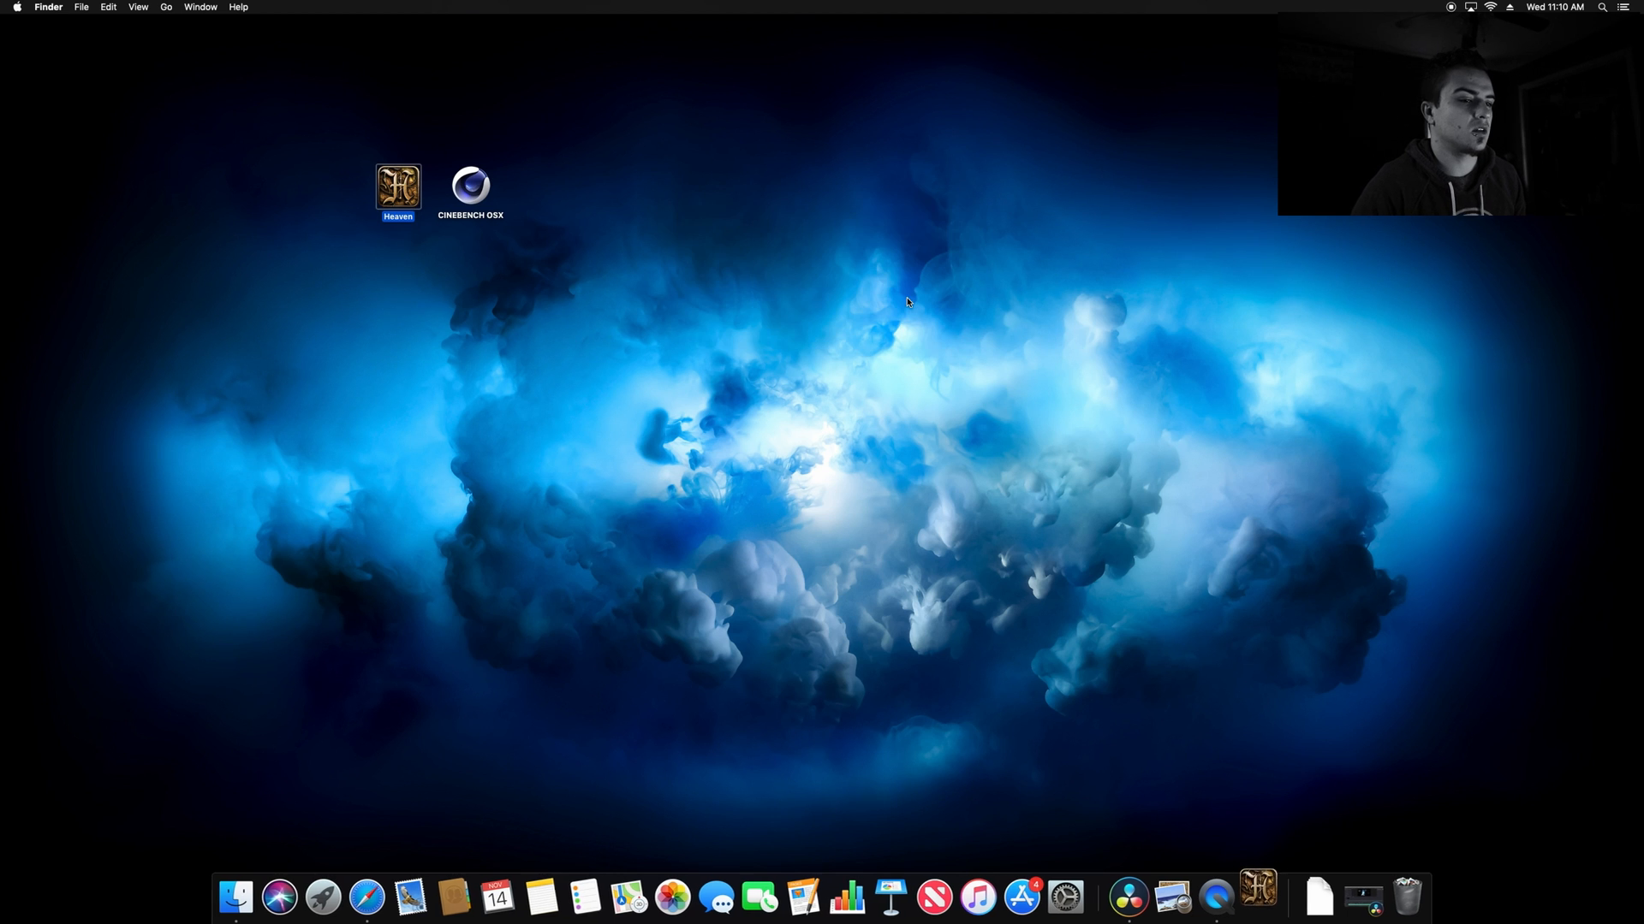
pyautogui.moveTo(1100, 793)
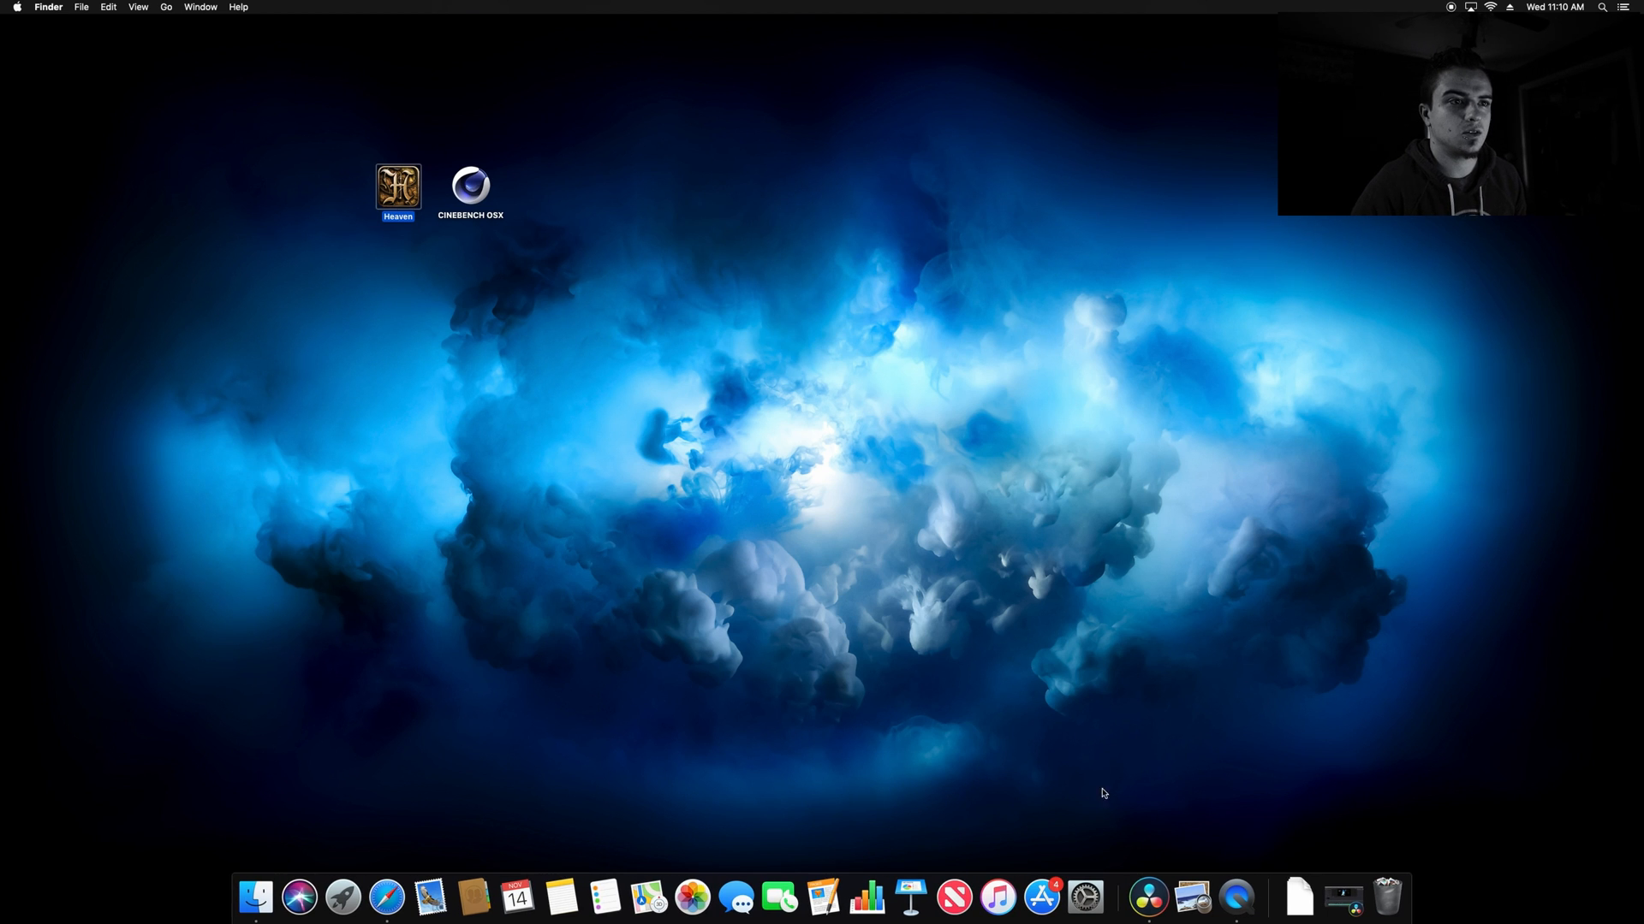
pyautogui.click(1085, 899)
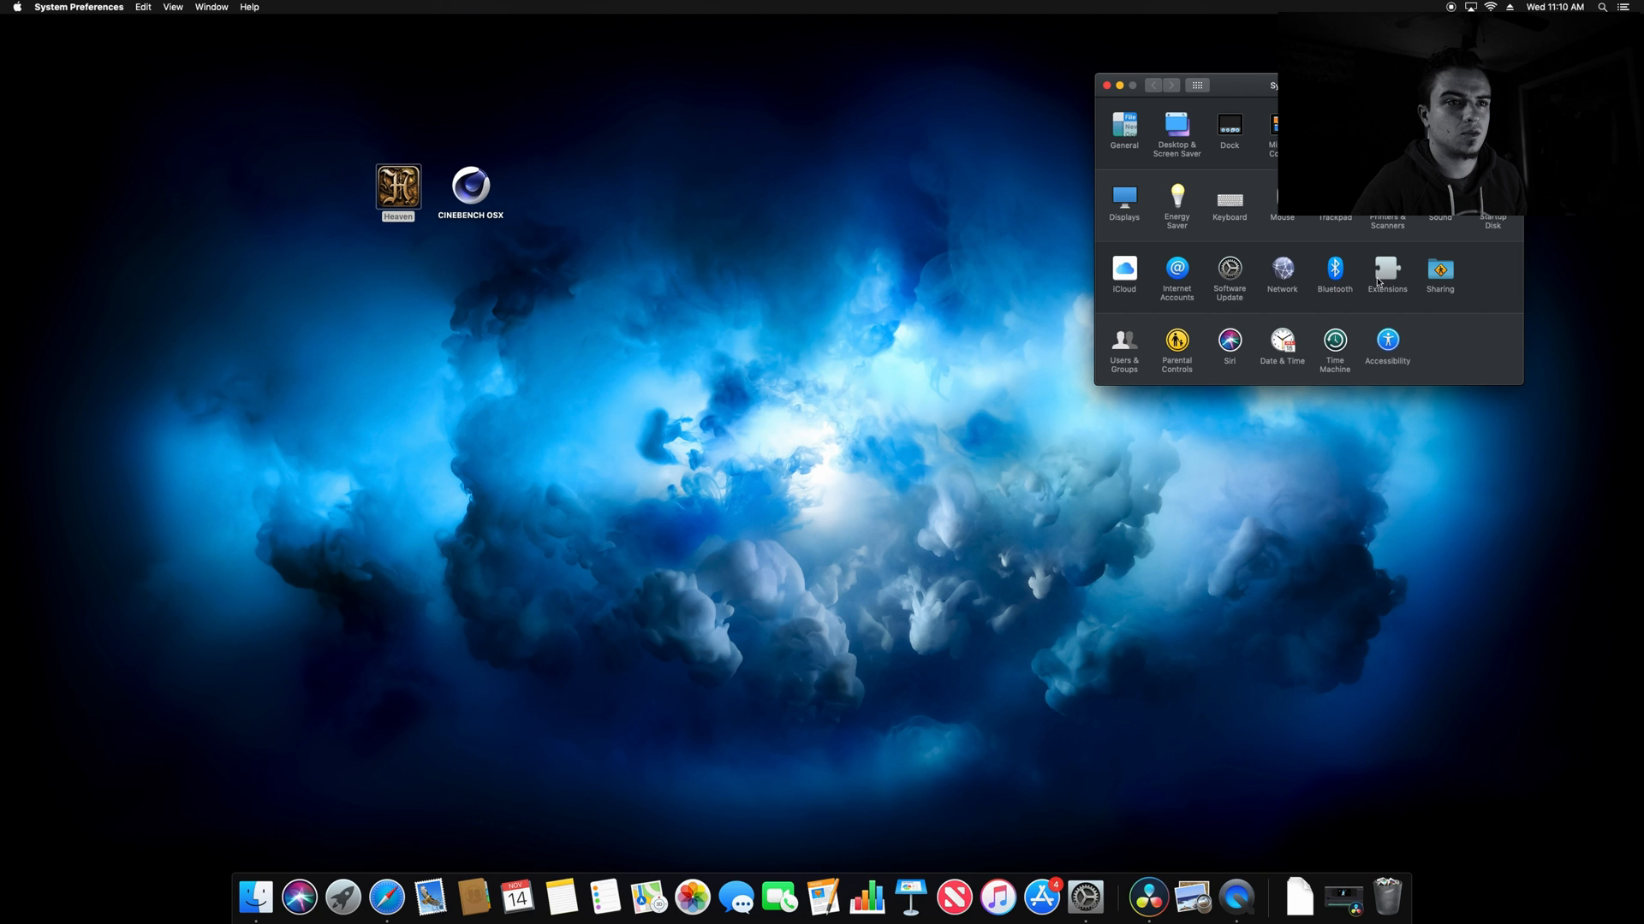
pyautogui.moveTo(1357, 332)
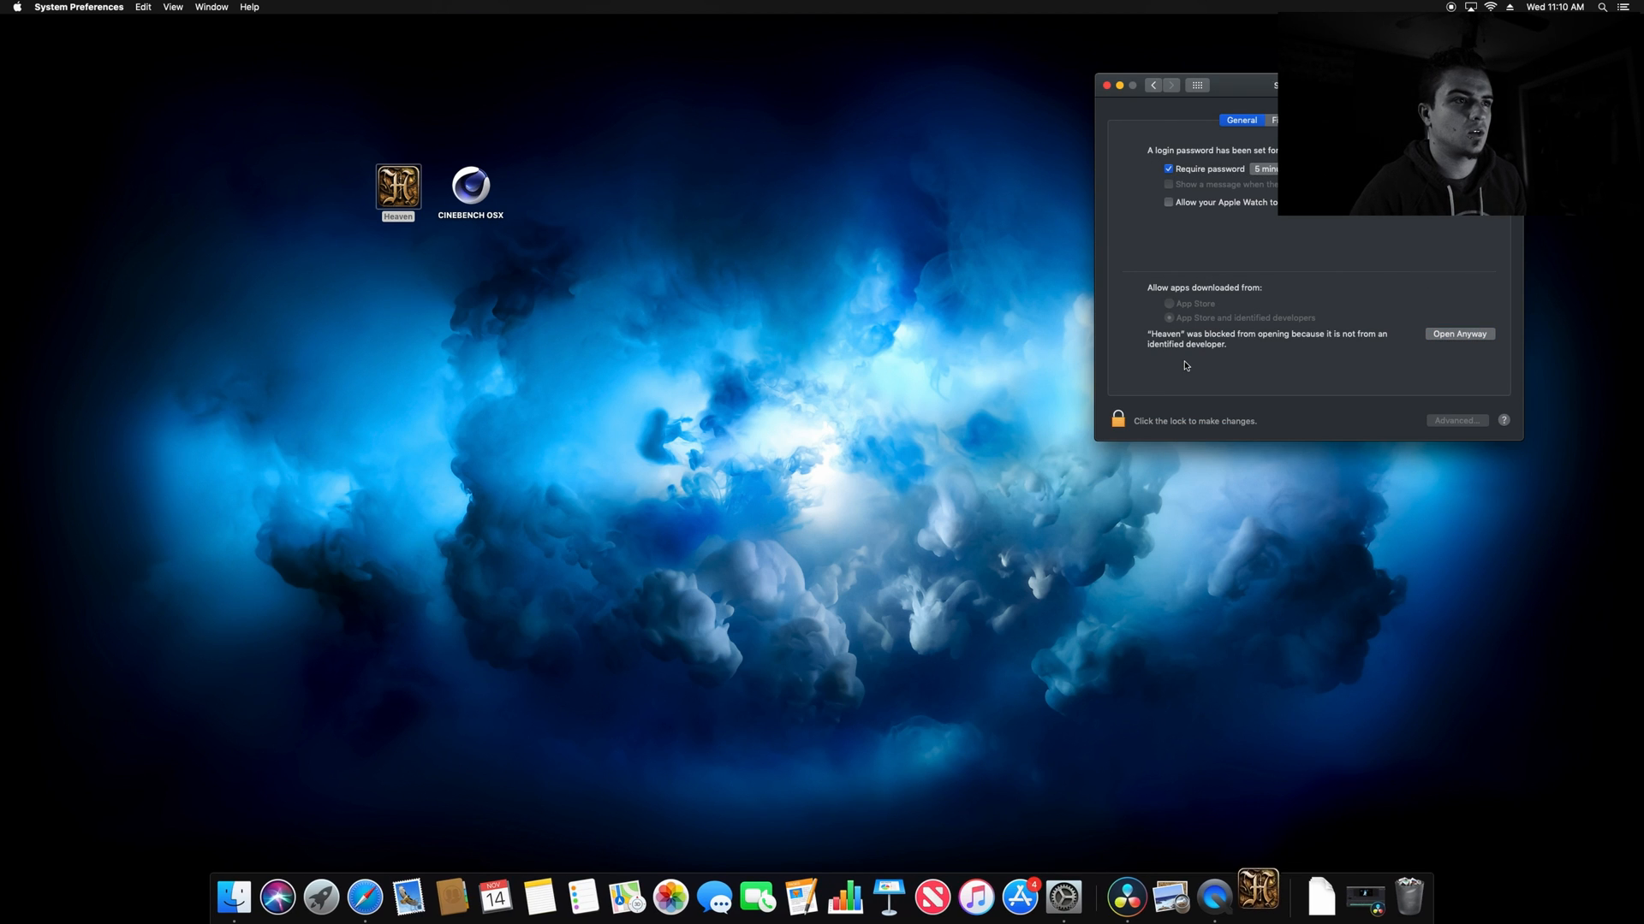
pyautogui.click(1458, 334)
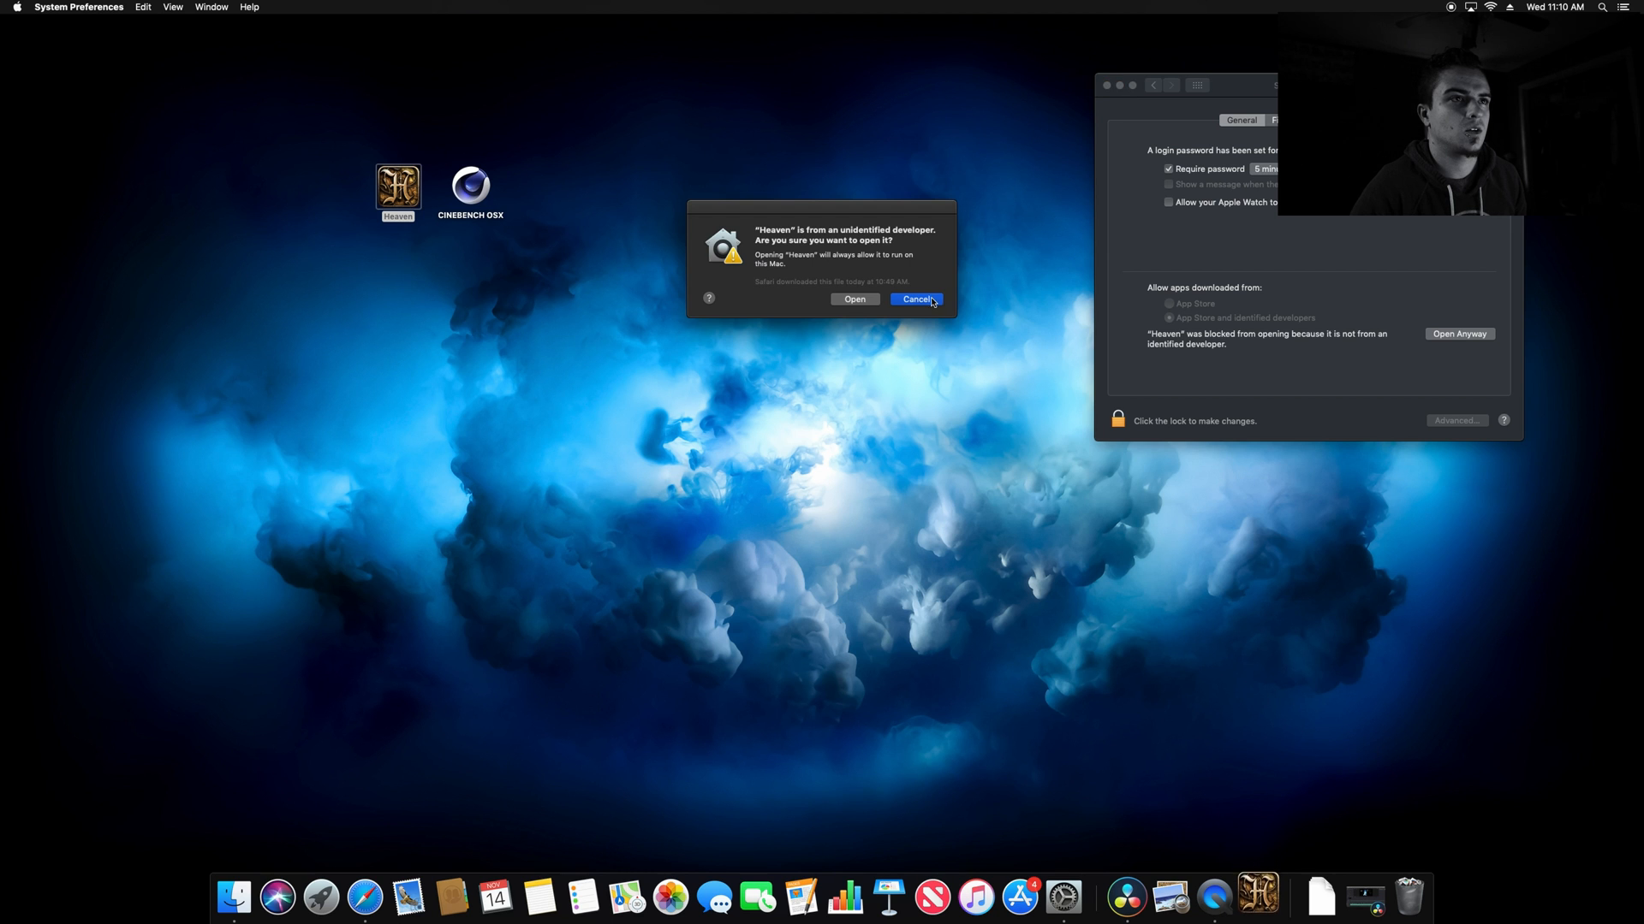
pyautogui.click(914, 298)
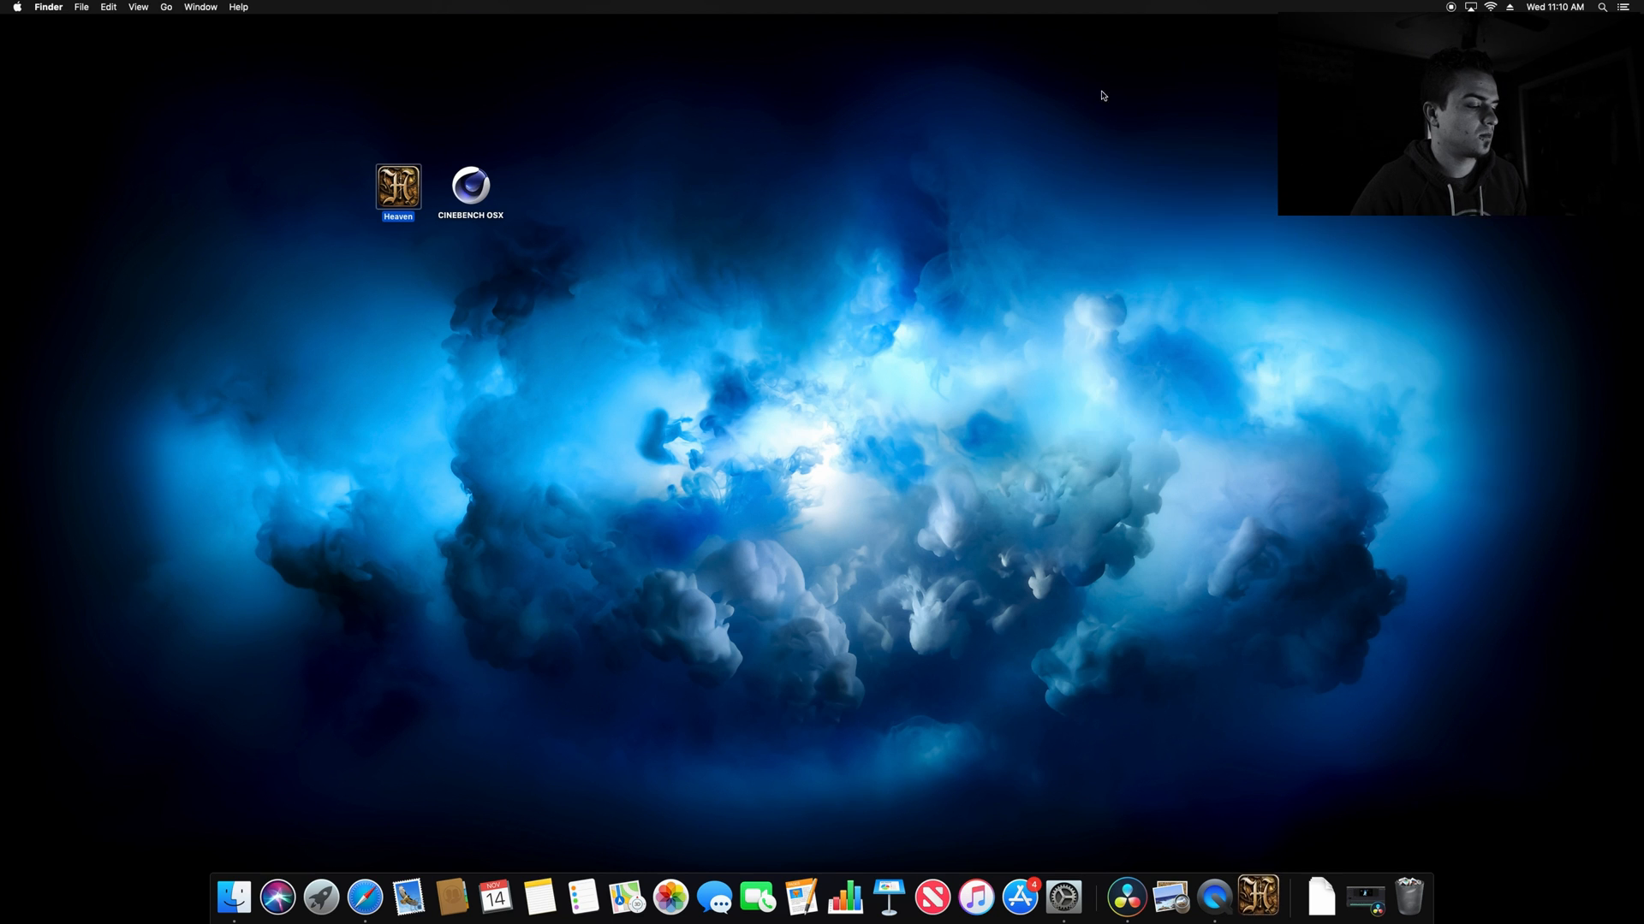
# Launch Heaven from the desktop and choose the Extreme preset in its launcher.
pyautogui.doubleClick(397, 186)
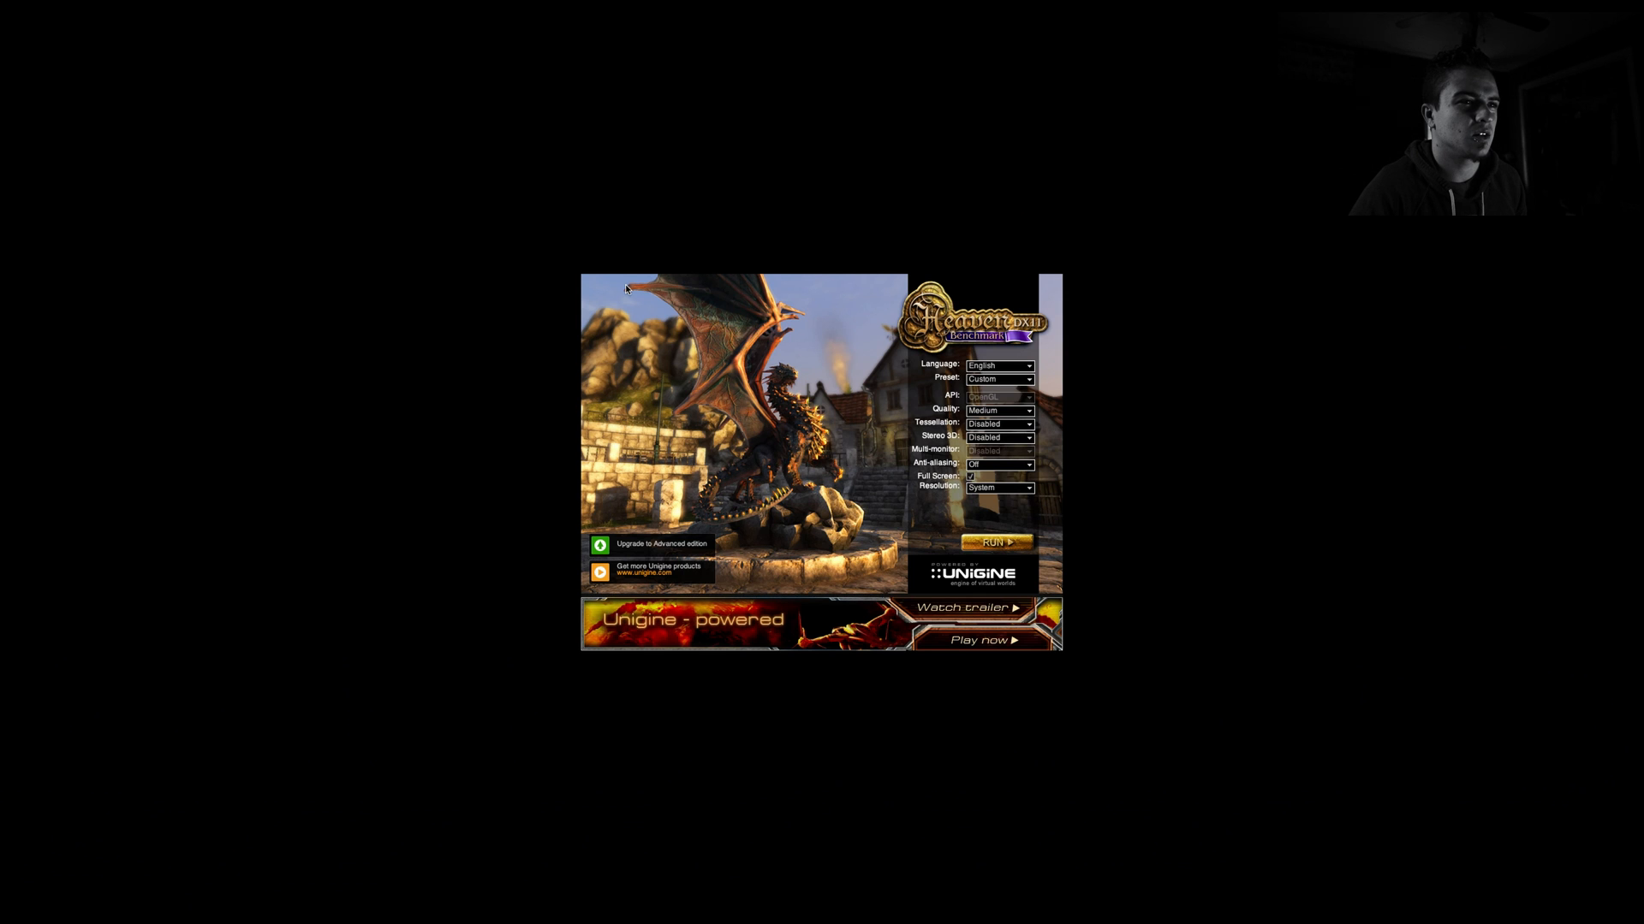
pyautogui.click(996, 379)
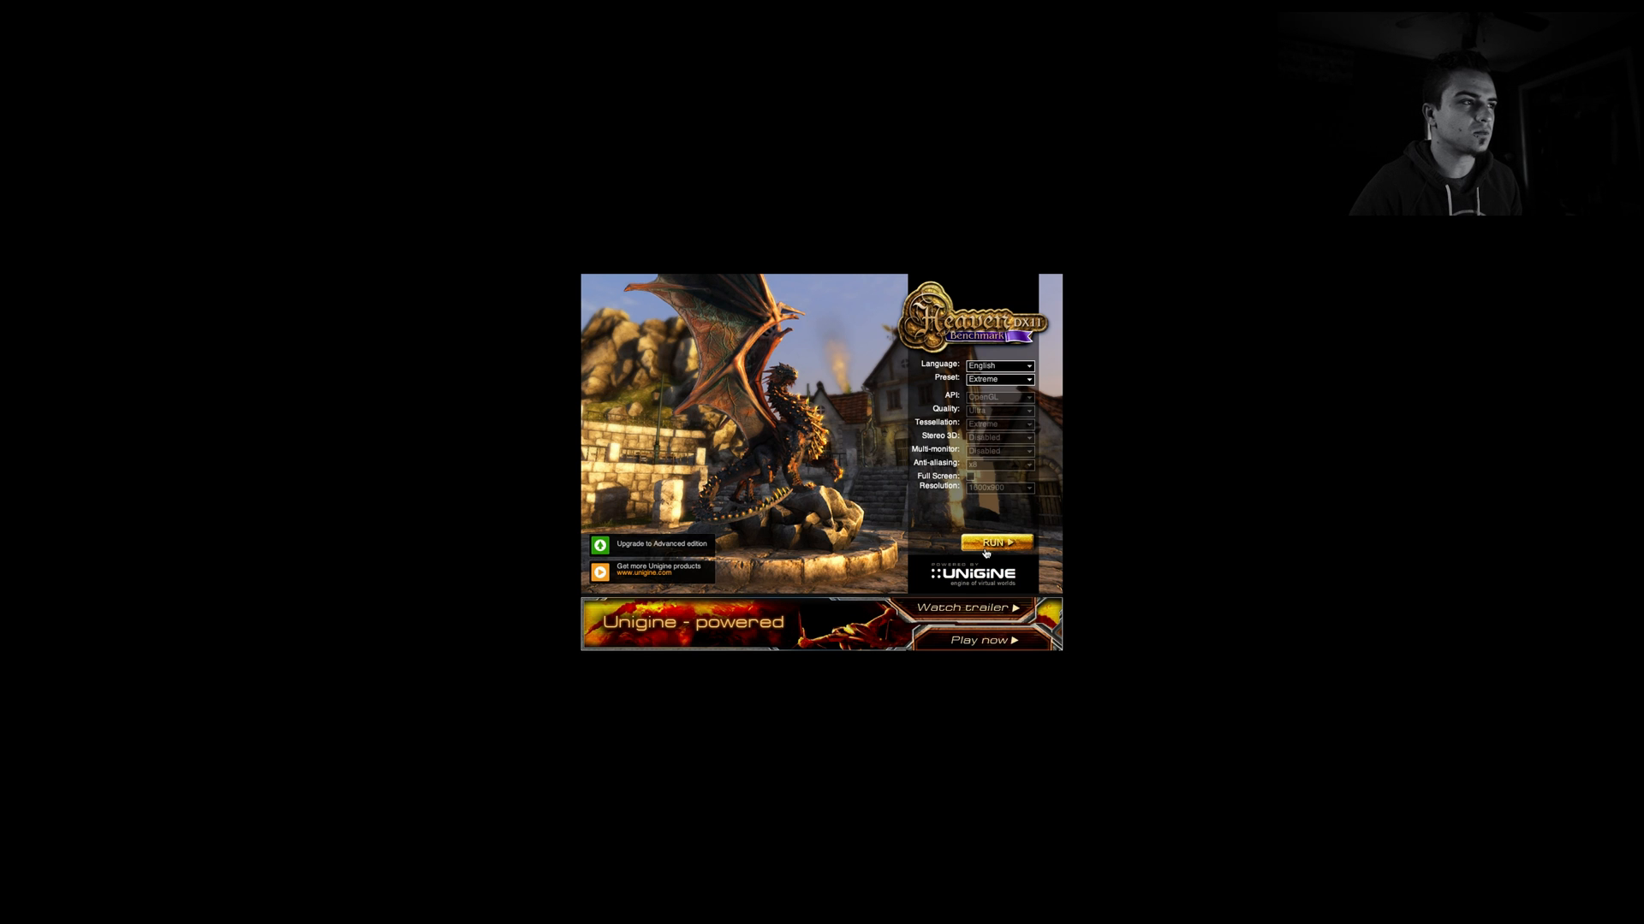
# Start the Extreme benchmark scene and afterwards quit back to the desktop.
pyautogui.click(993, 543)
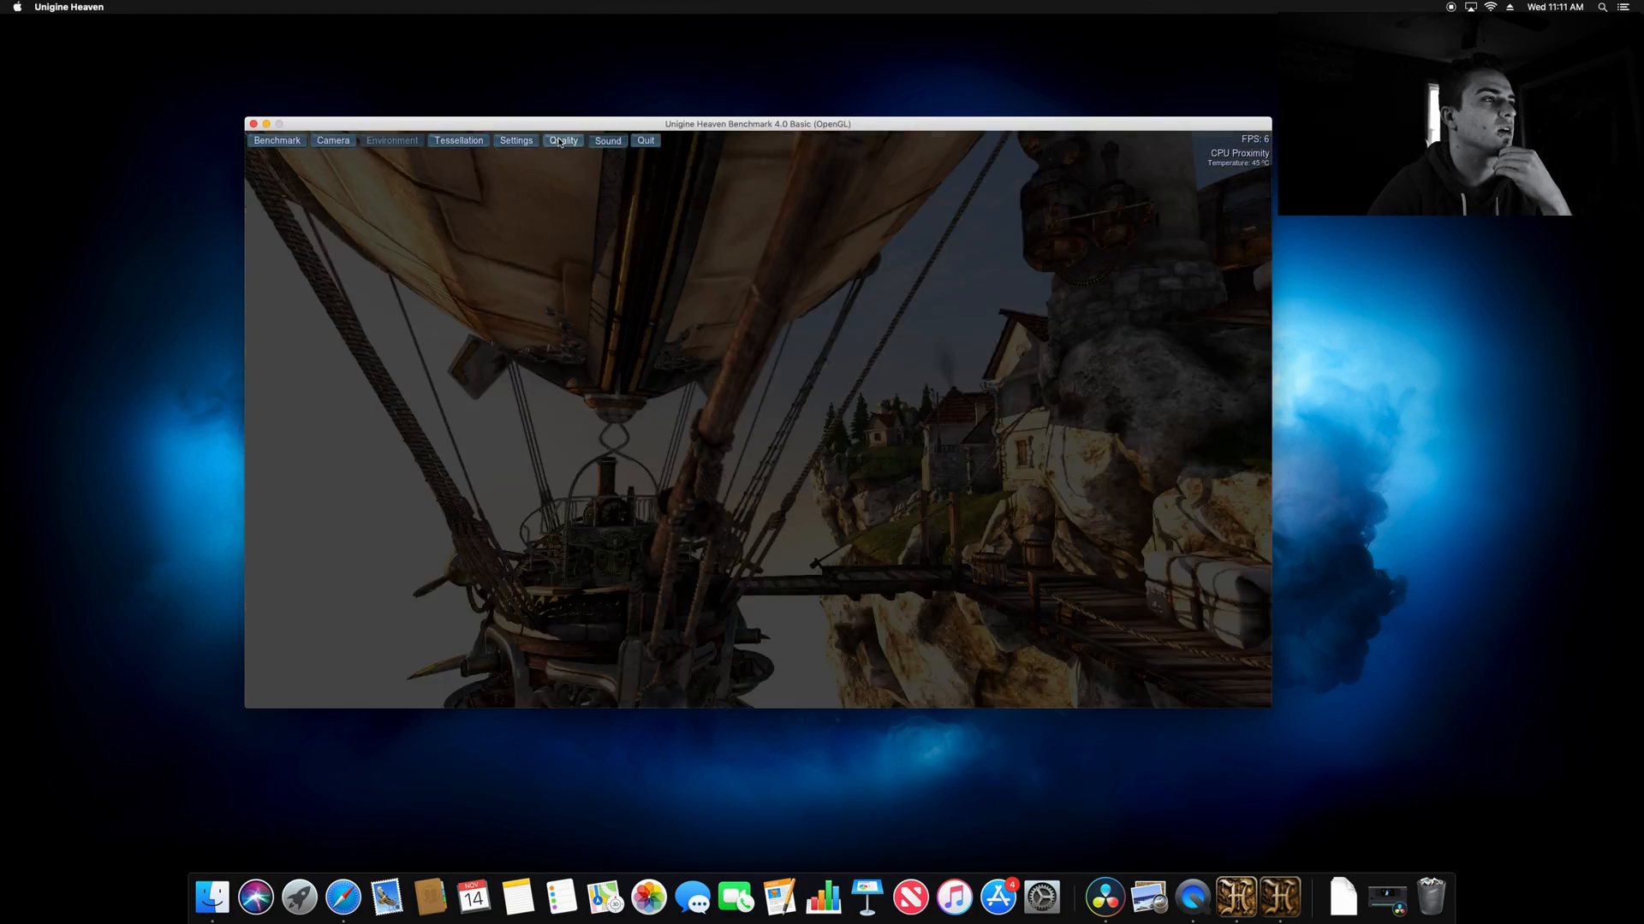
pyautogui.click(563, 138)
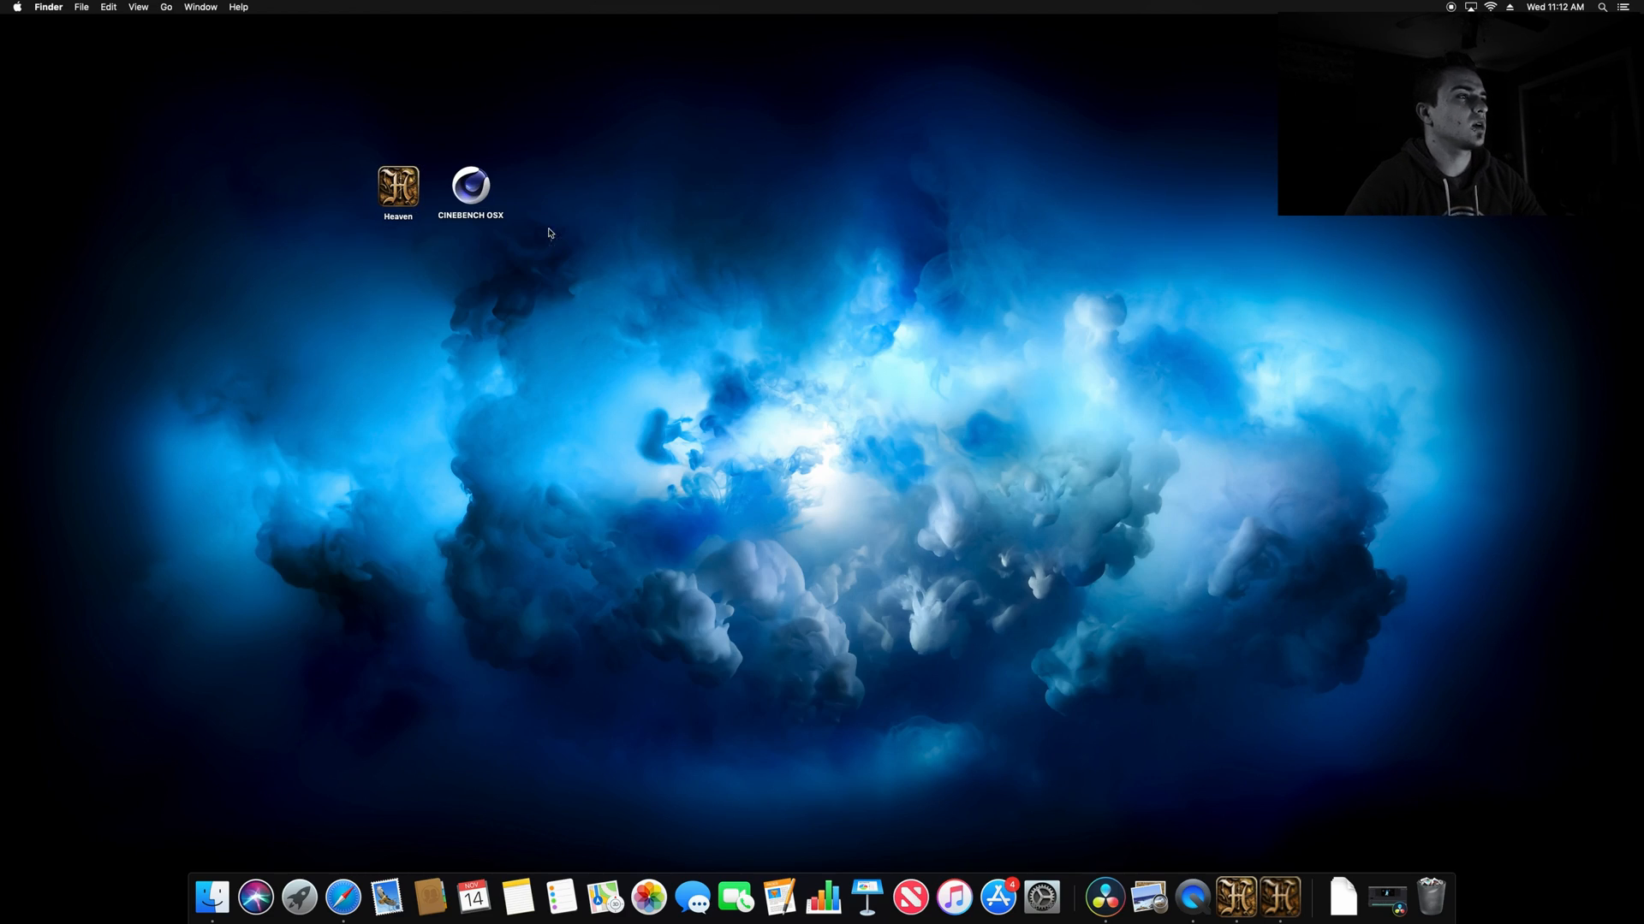
pyautogui.click(471, 187)
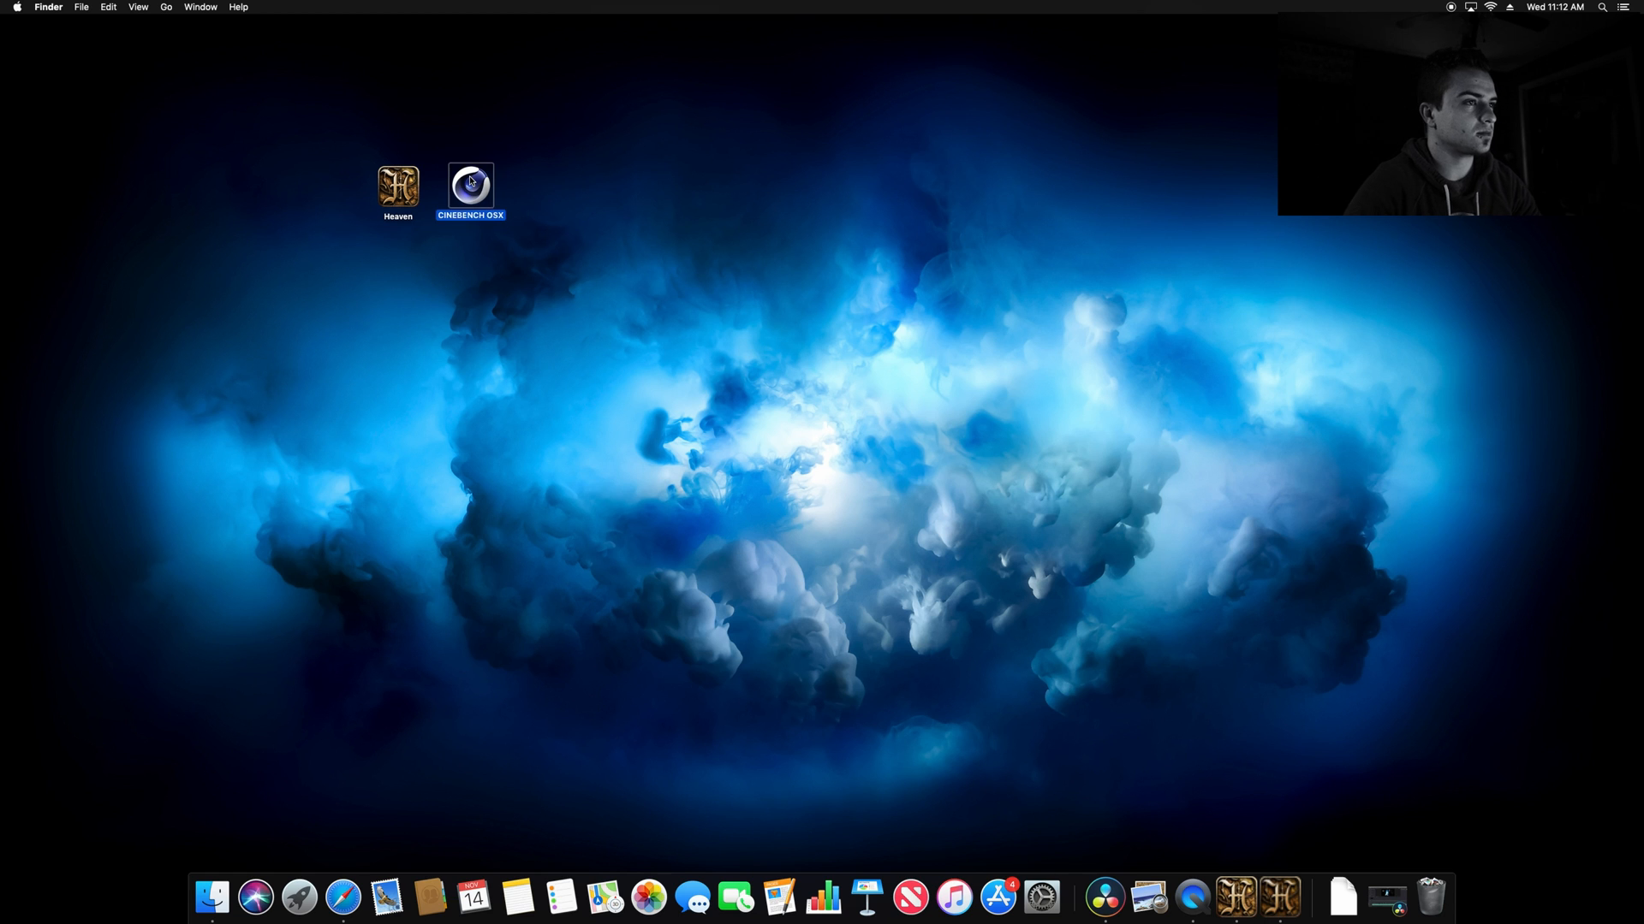
pyautogui.doubleClick(469, 187)
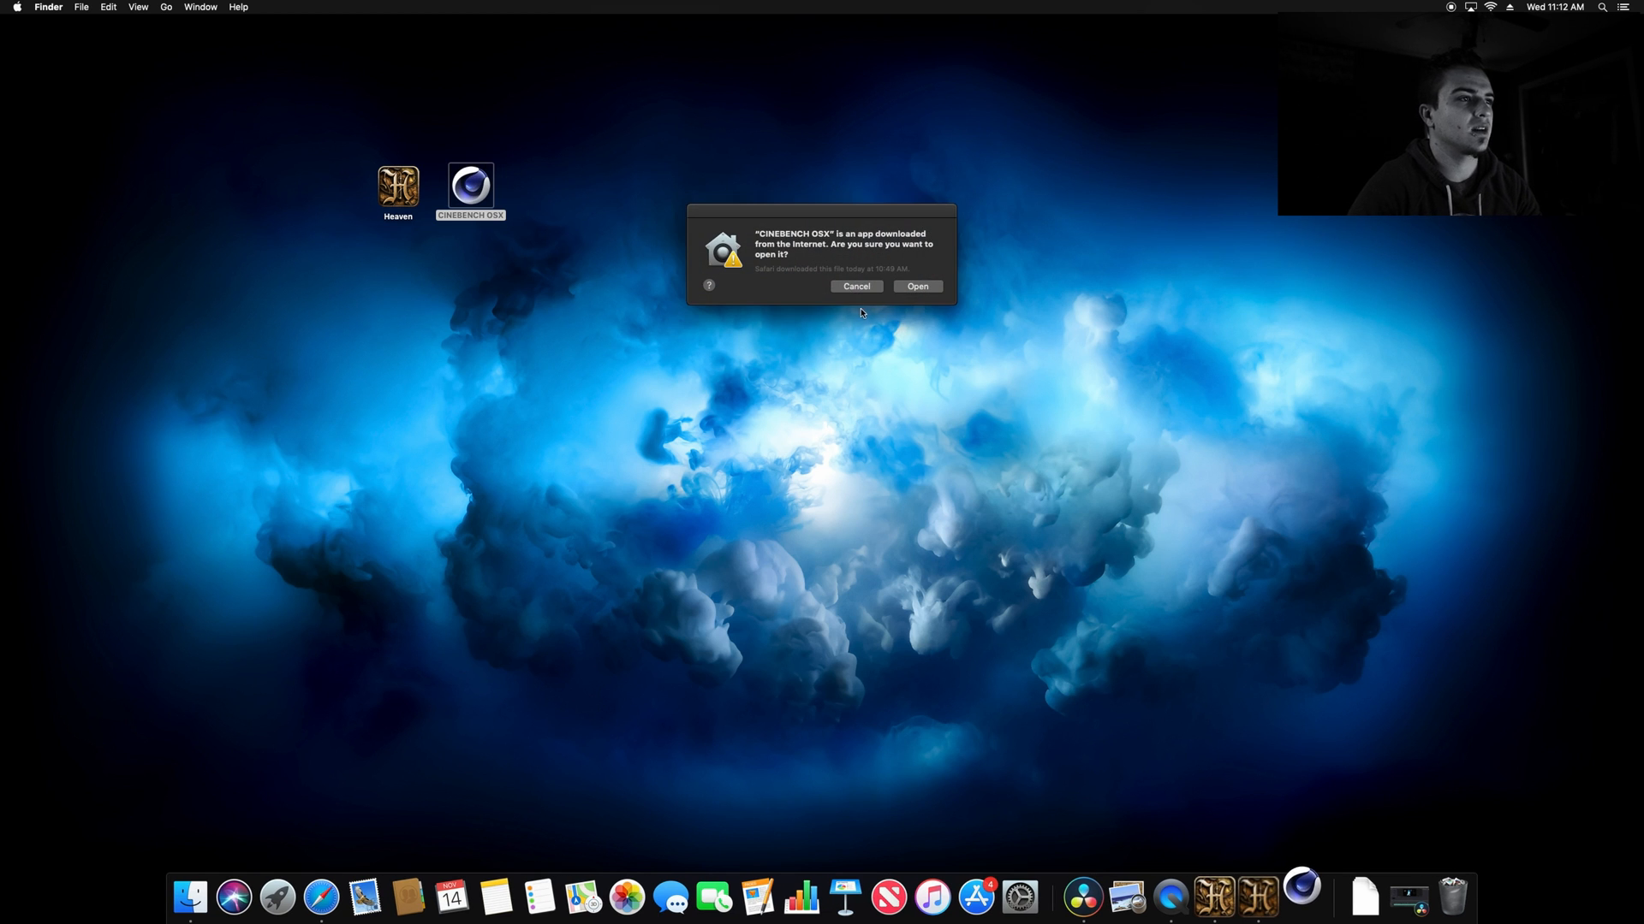
pyautogui.click(917, 286)
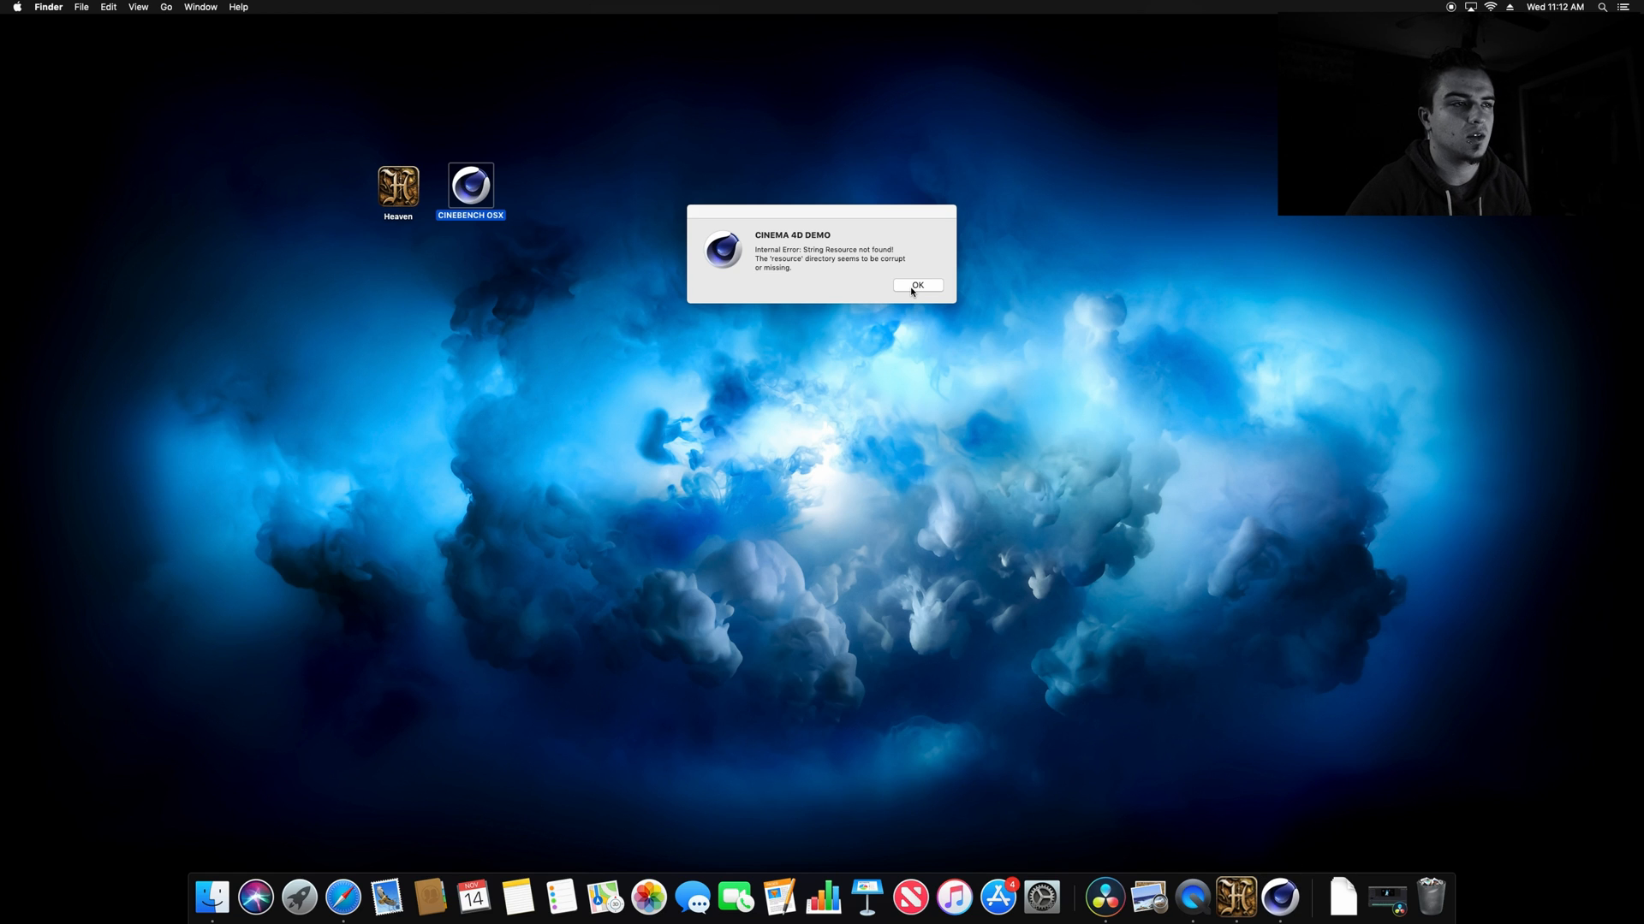
pyautogui.moveTo(895, 130)
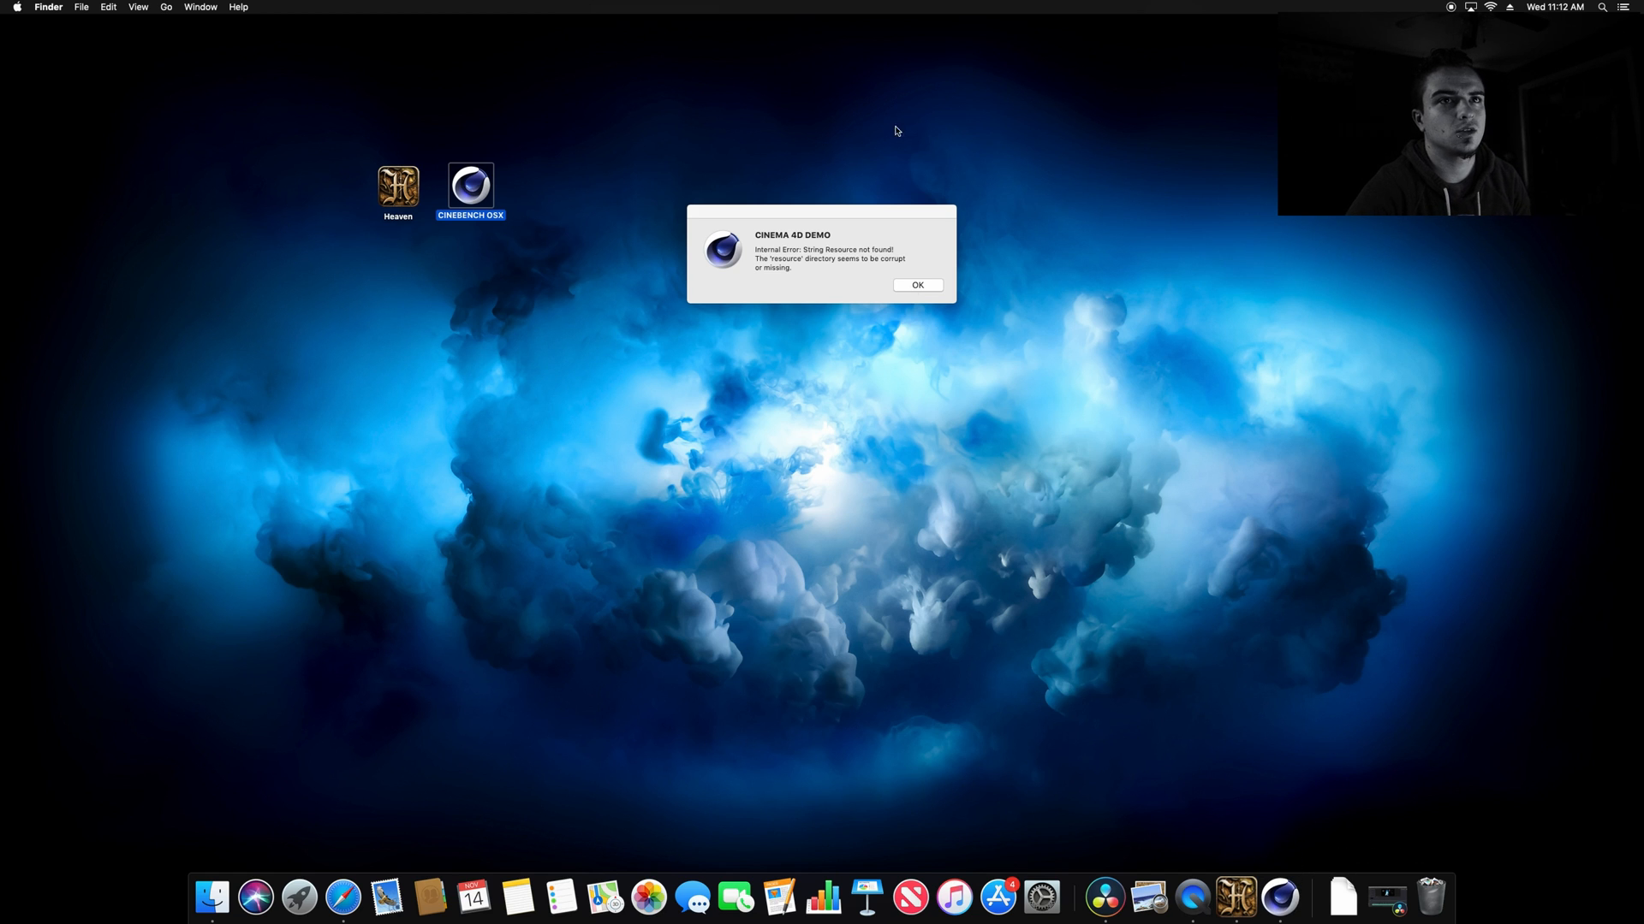
pyautogui.click(914, 286)
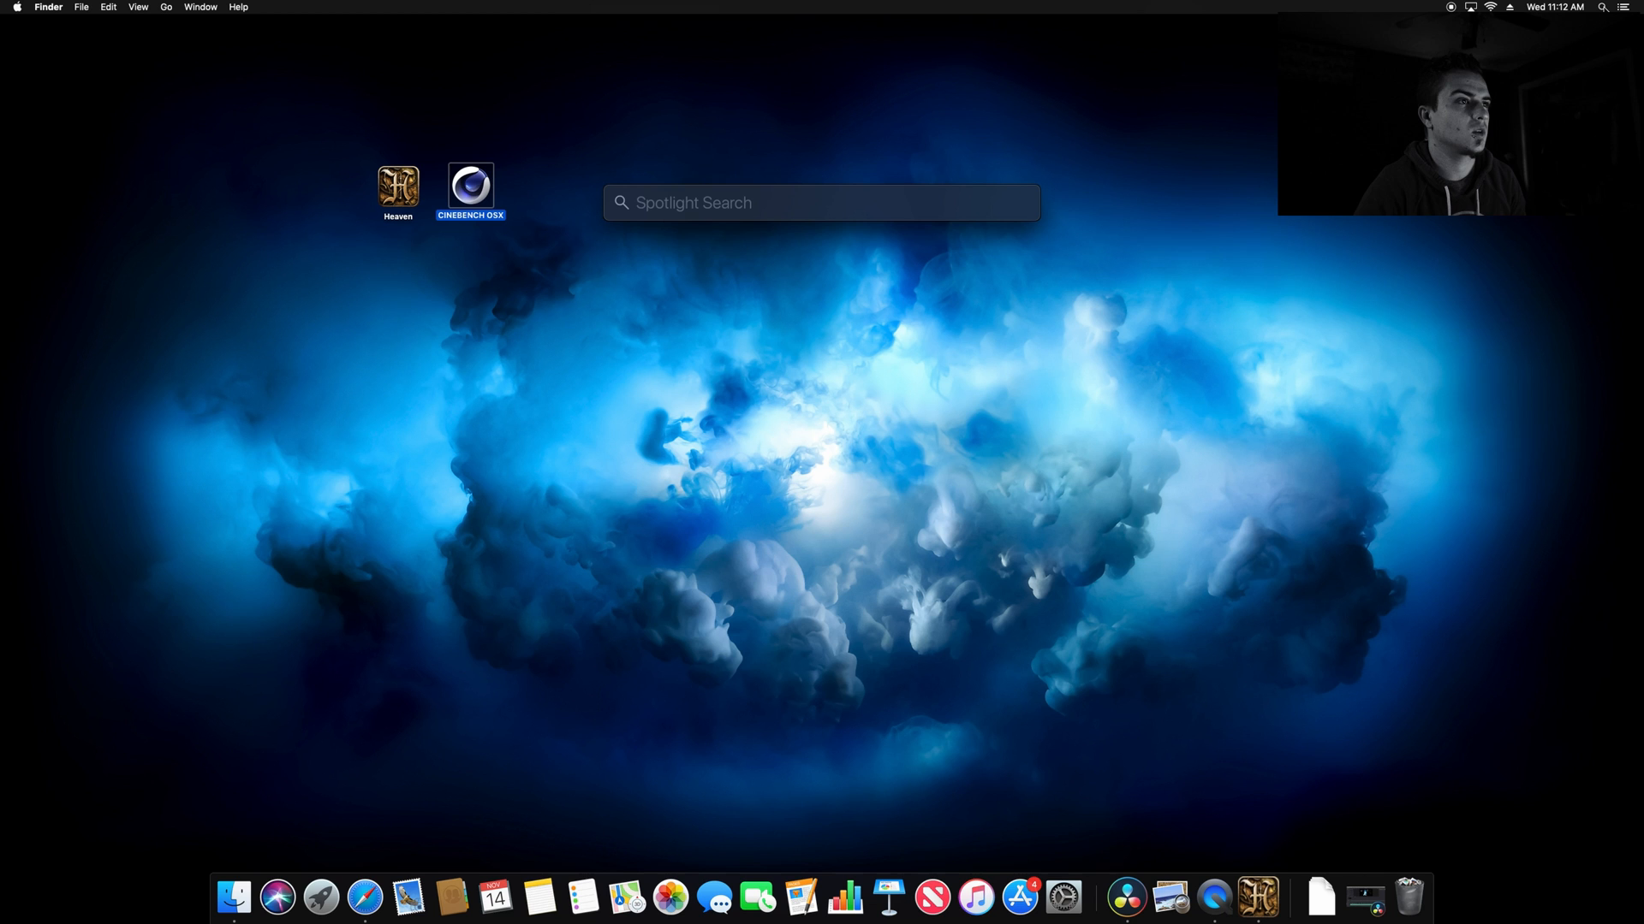
pyautogui.doubleClick(470, 183)
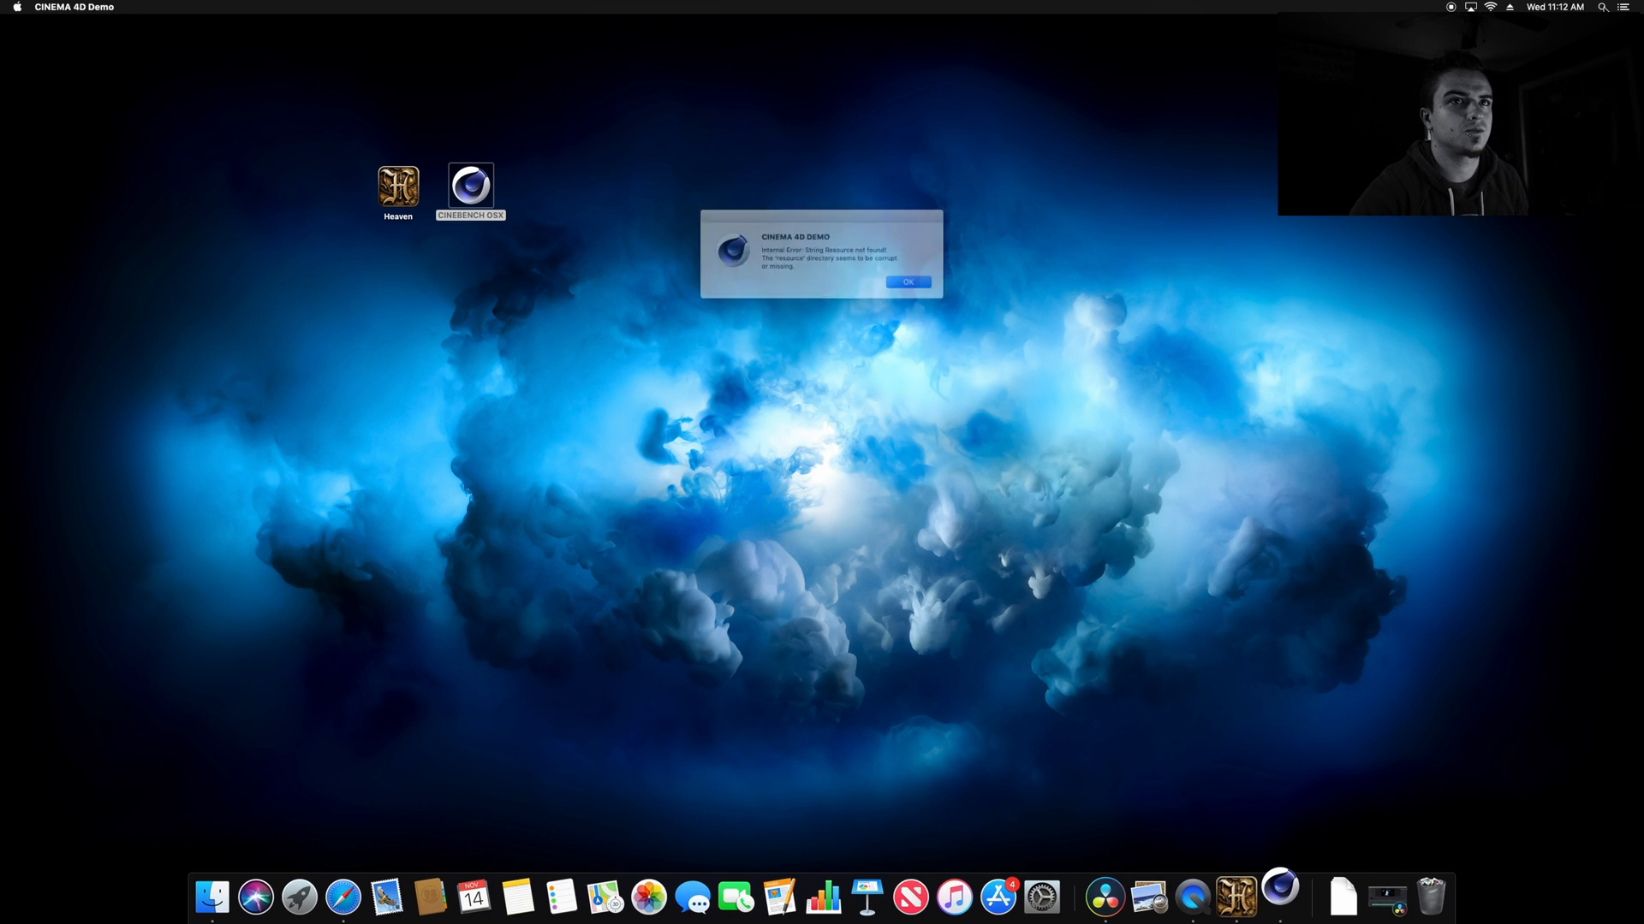
pyautogui.click(907, 280)
pyautogui.write('cinebe')
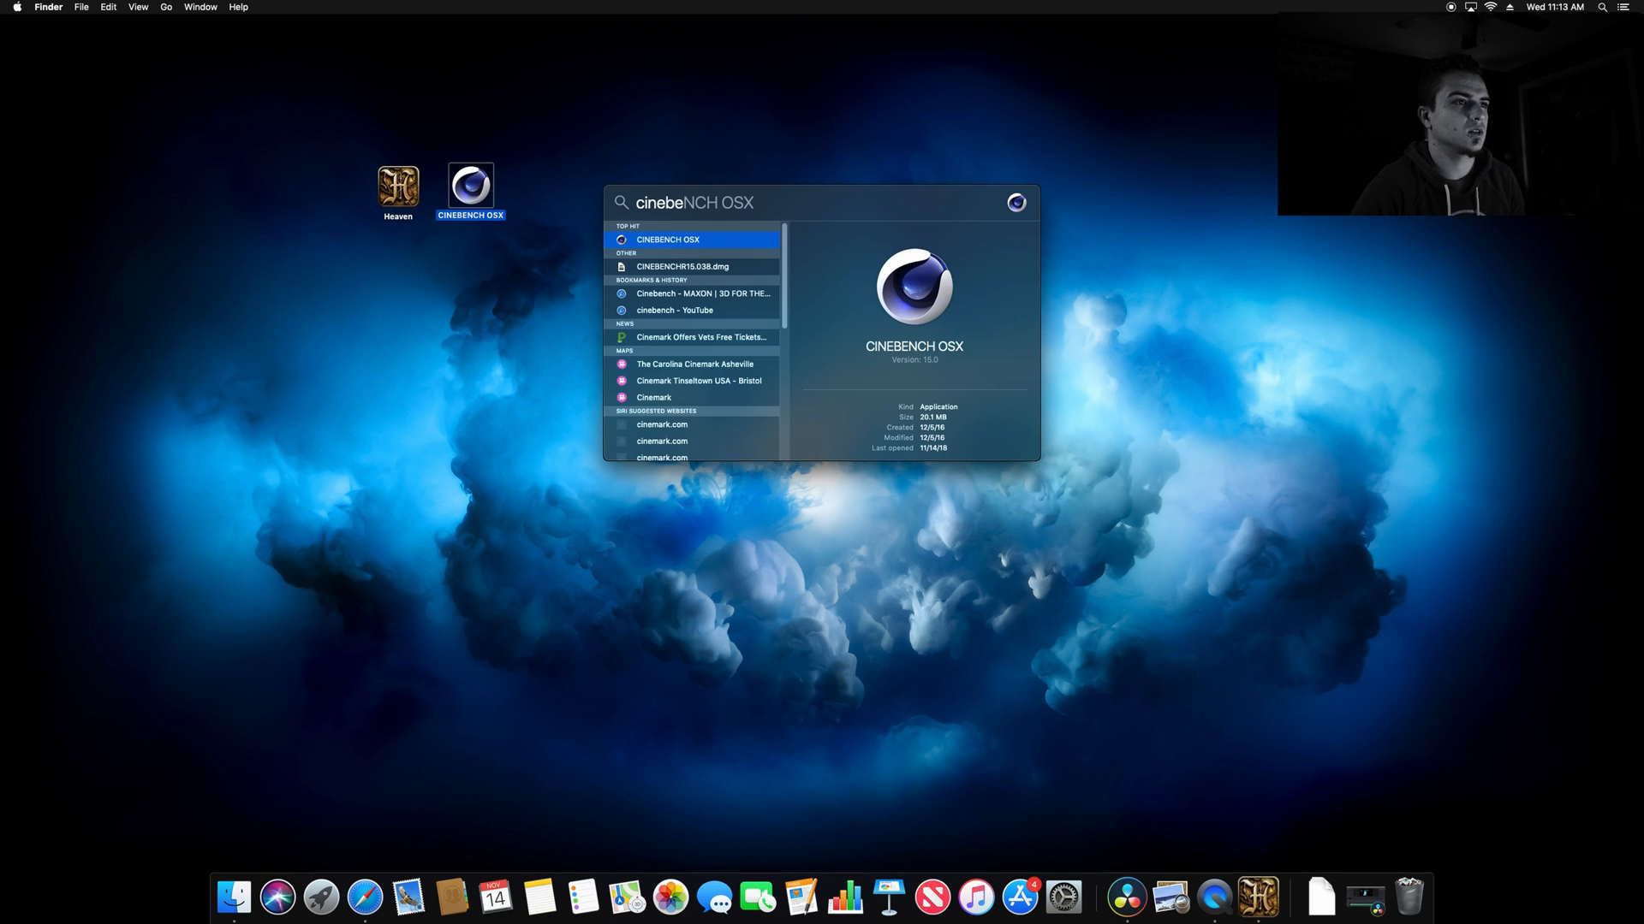
pyautogui.press('Escape')
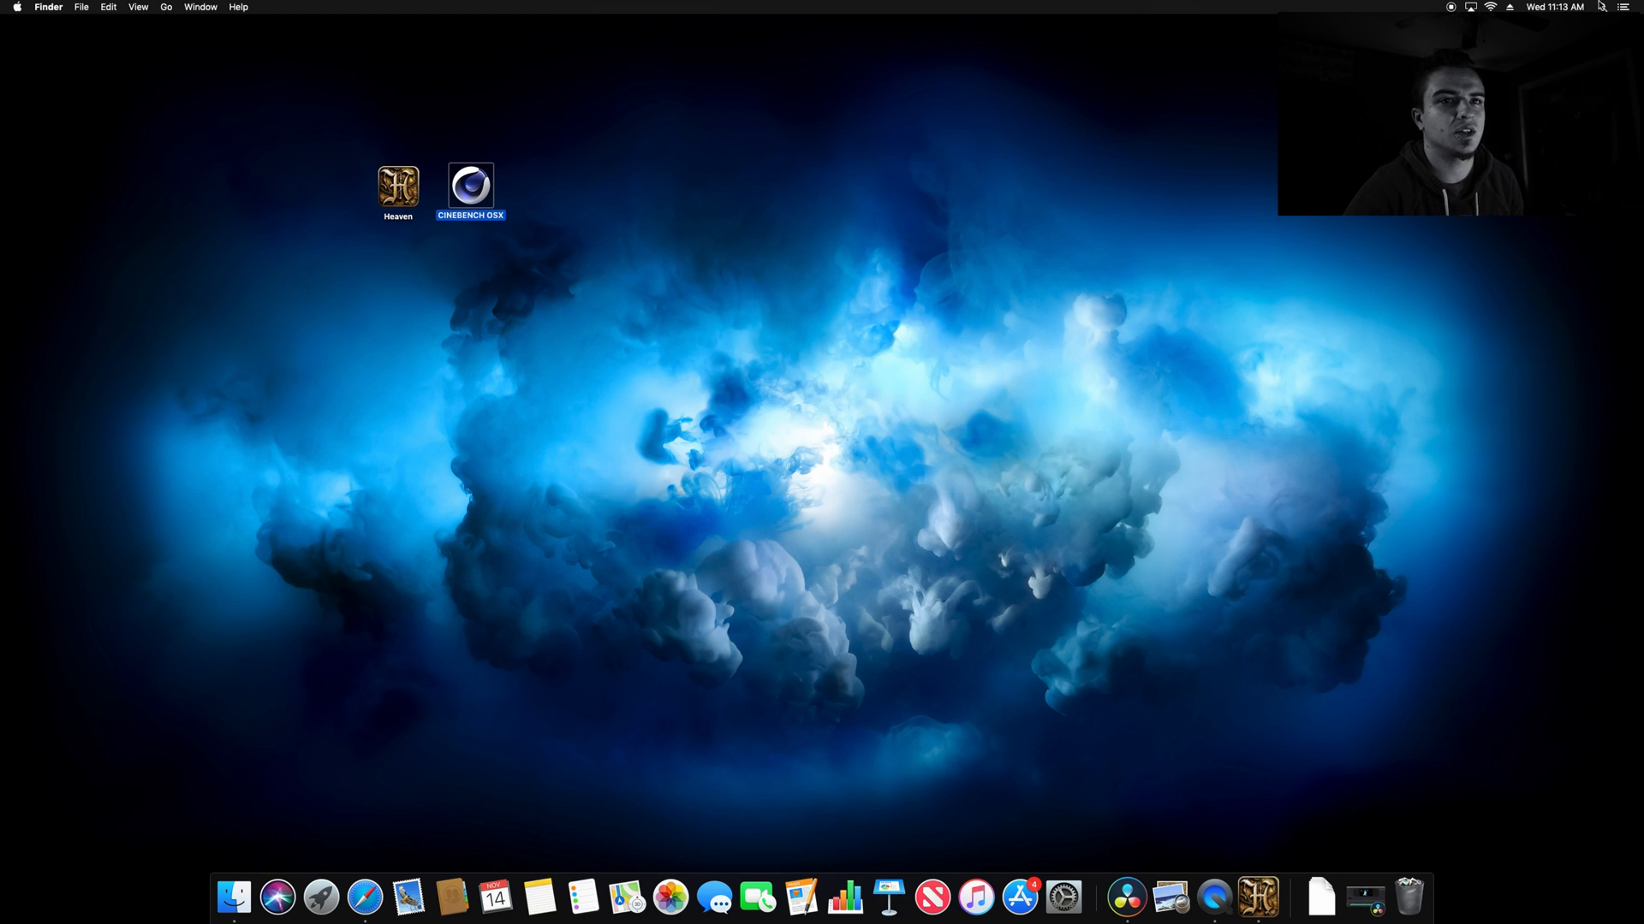
# Start CINEBENCH OSX from the CINEBENCH R15.038 folder on the mounted disk image.
pyautogui.doubleClick(471, 186)
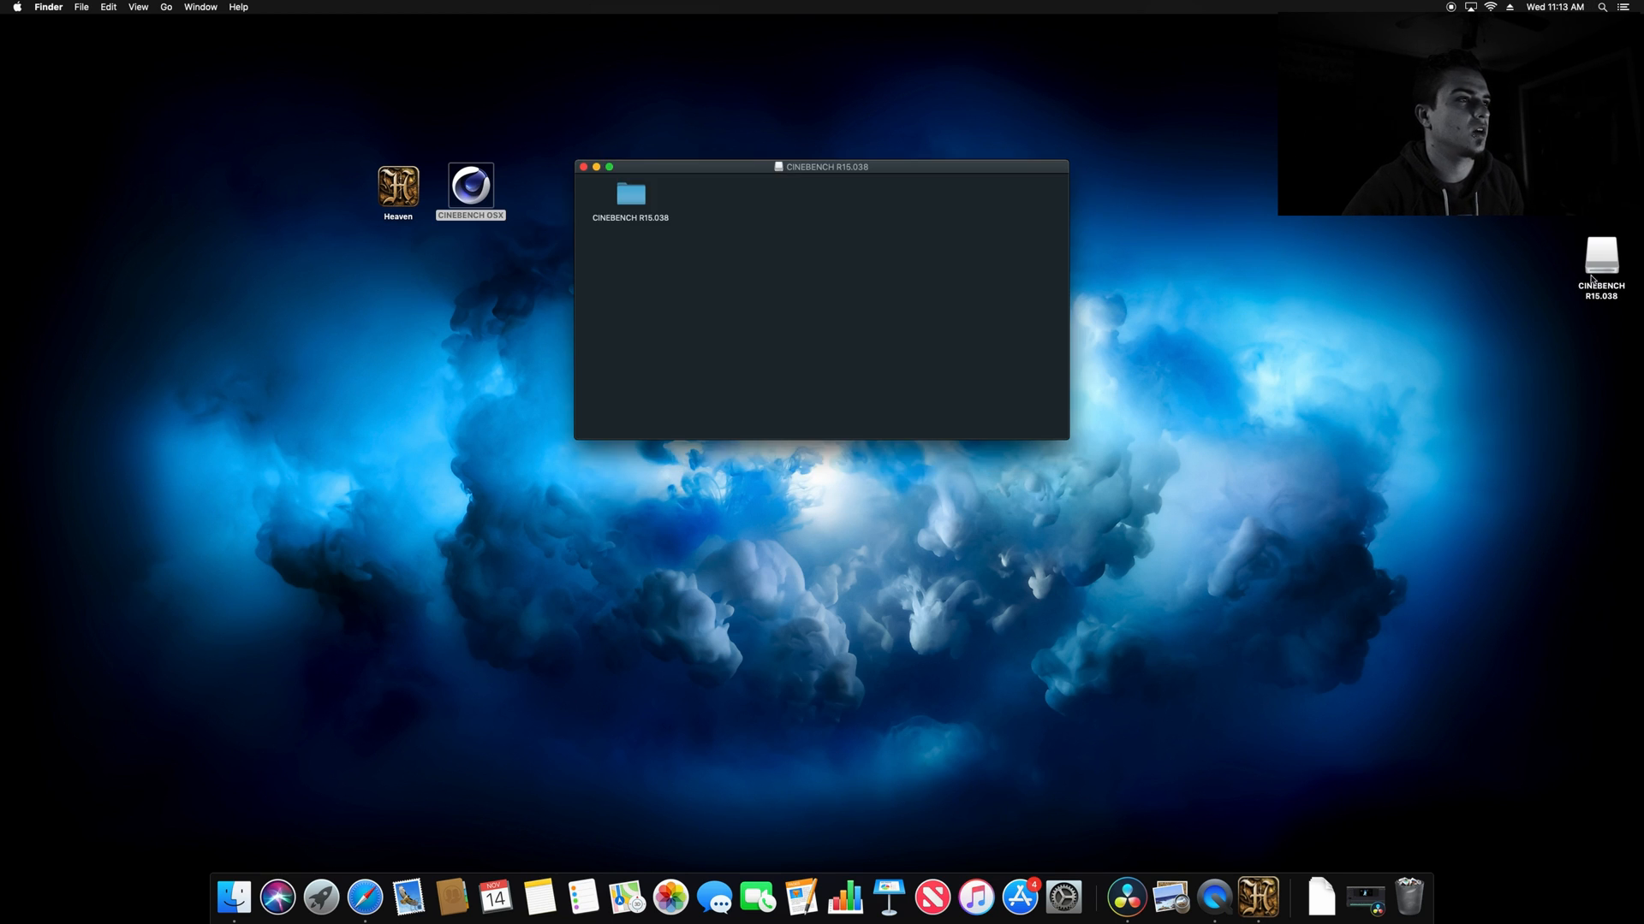
pyautogui.doubleClick(630, 196)
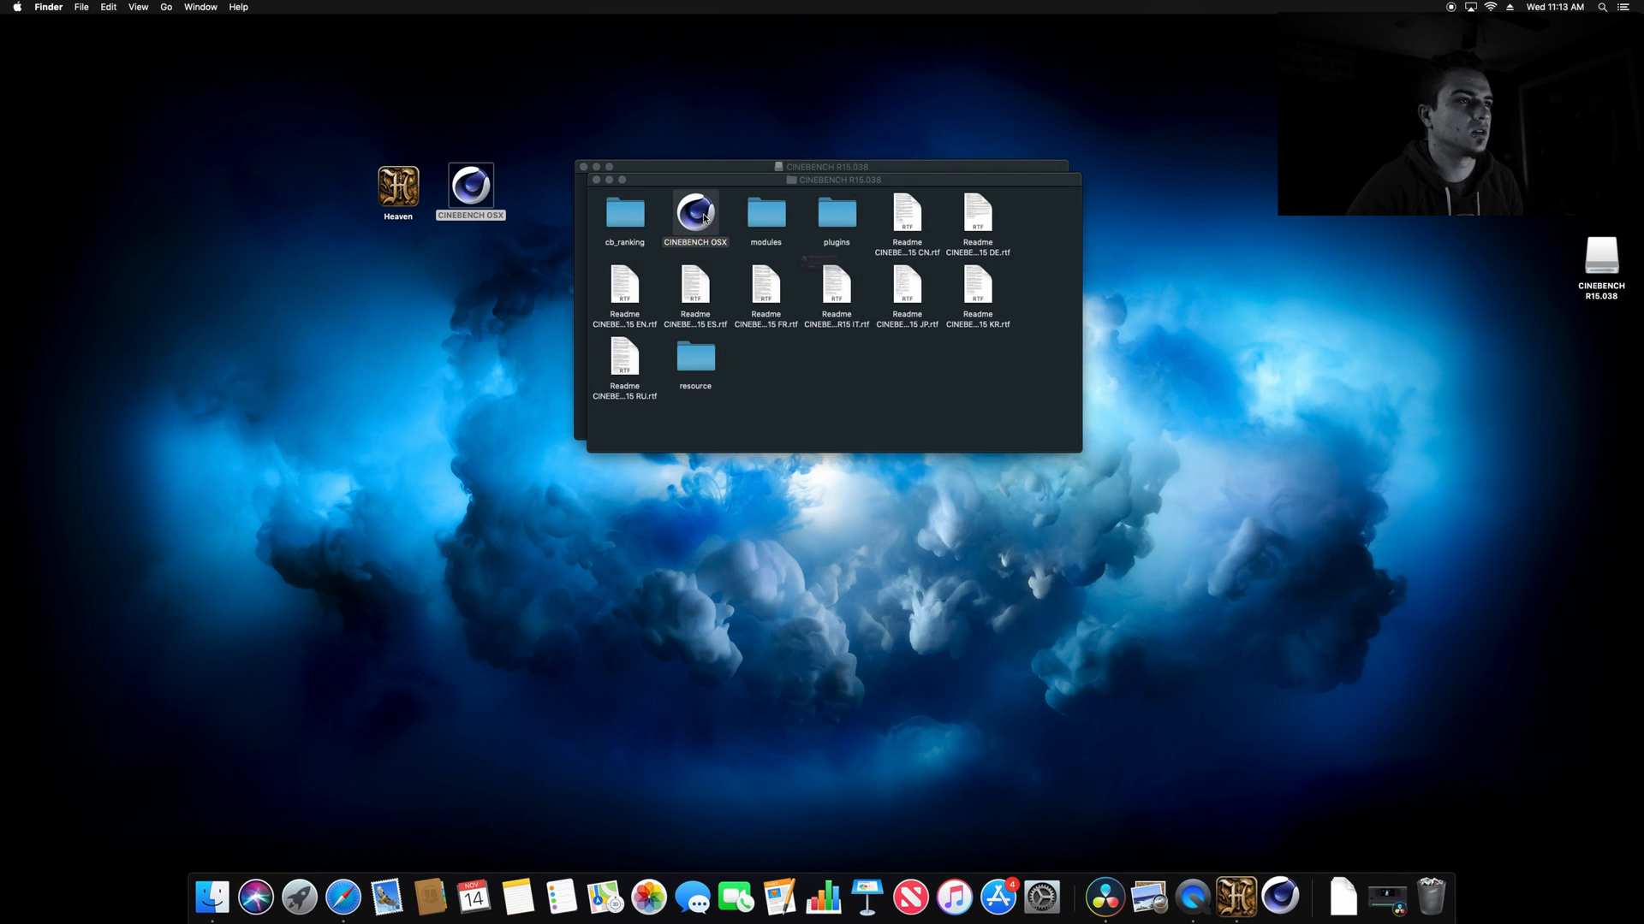
pyautogui.doubleClick(694, 214)
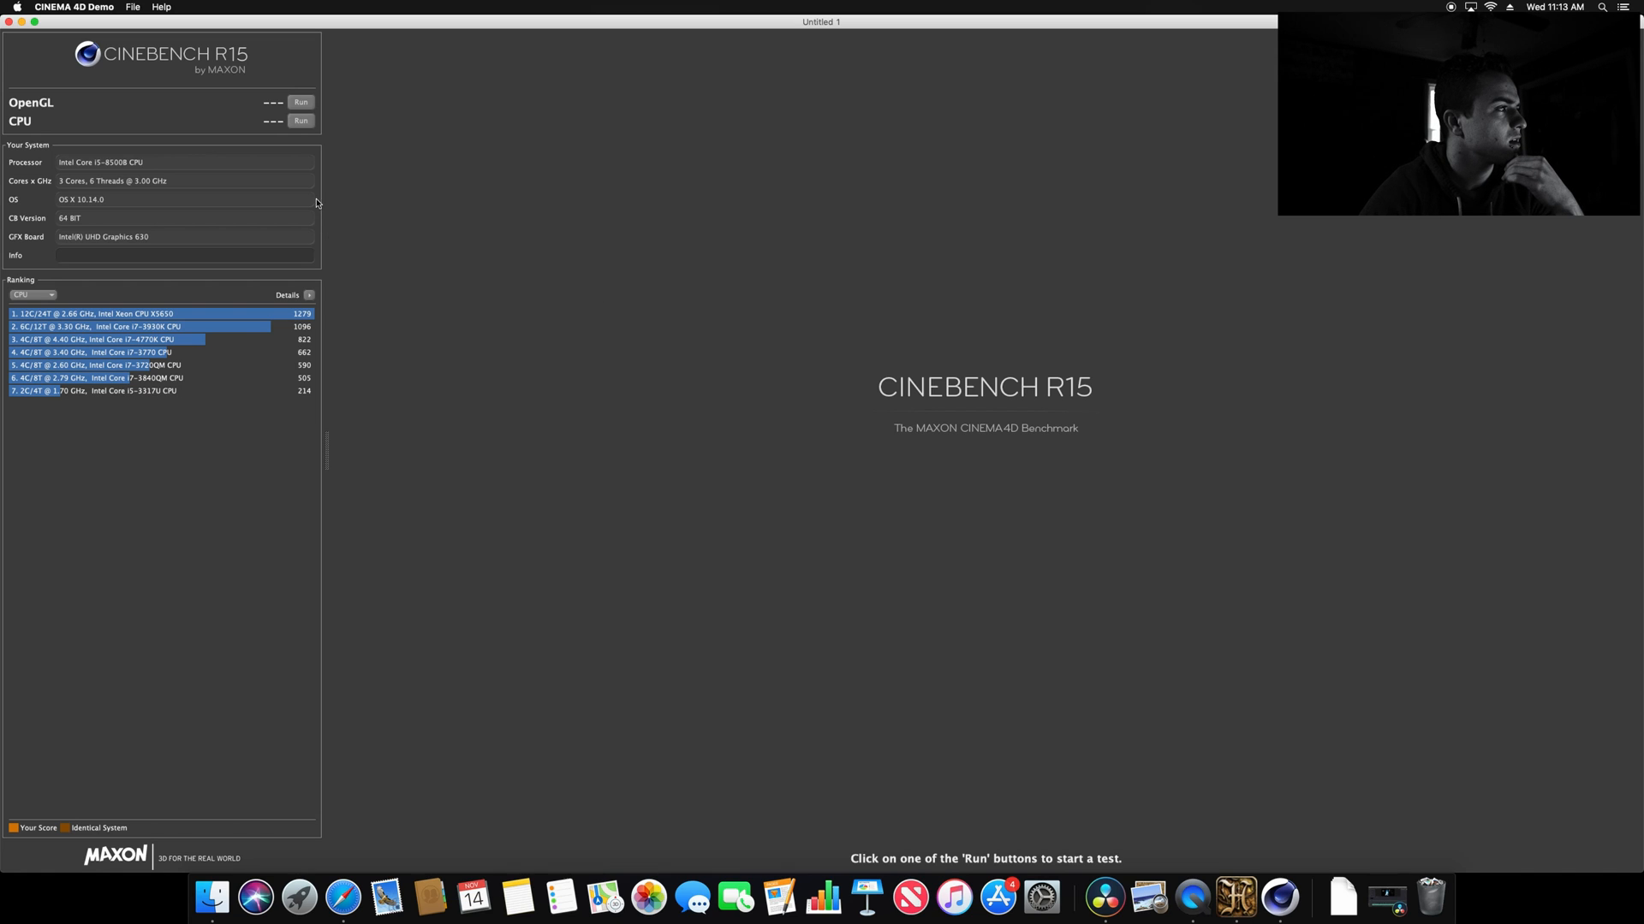
pyautogui.moveTo(296, 202)
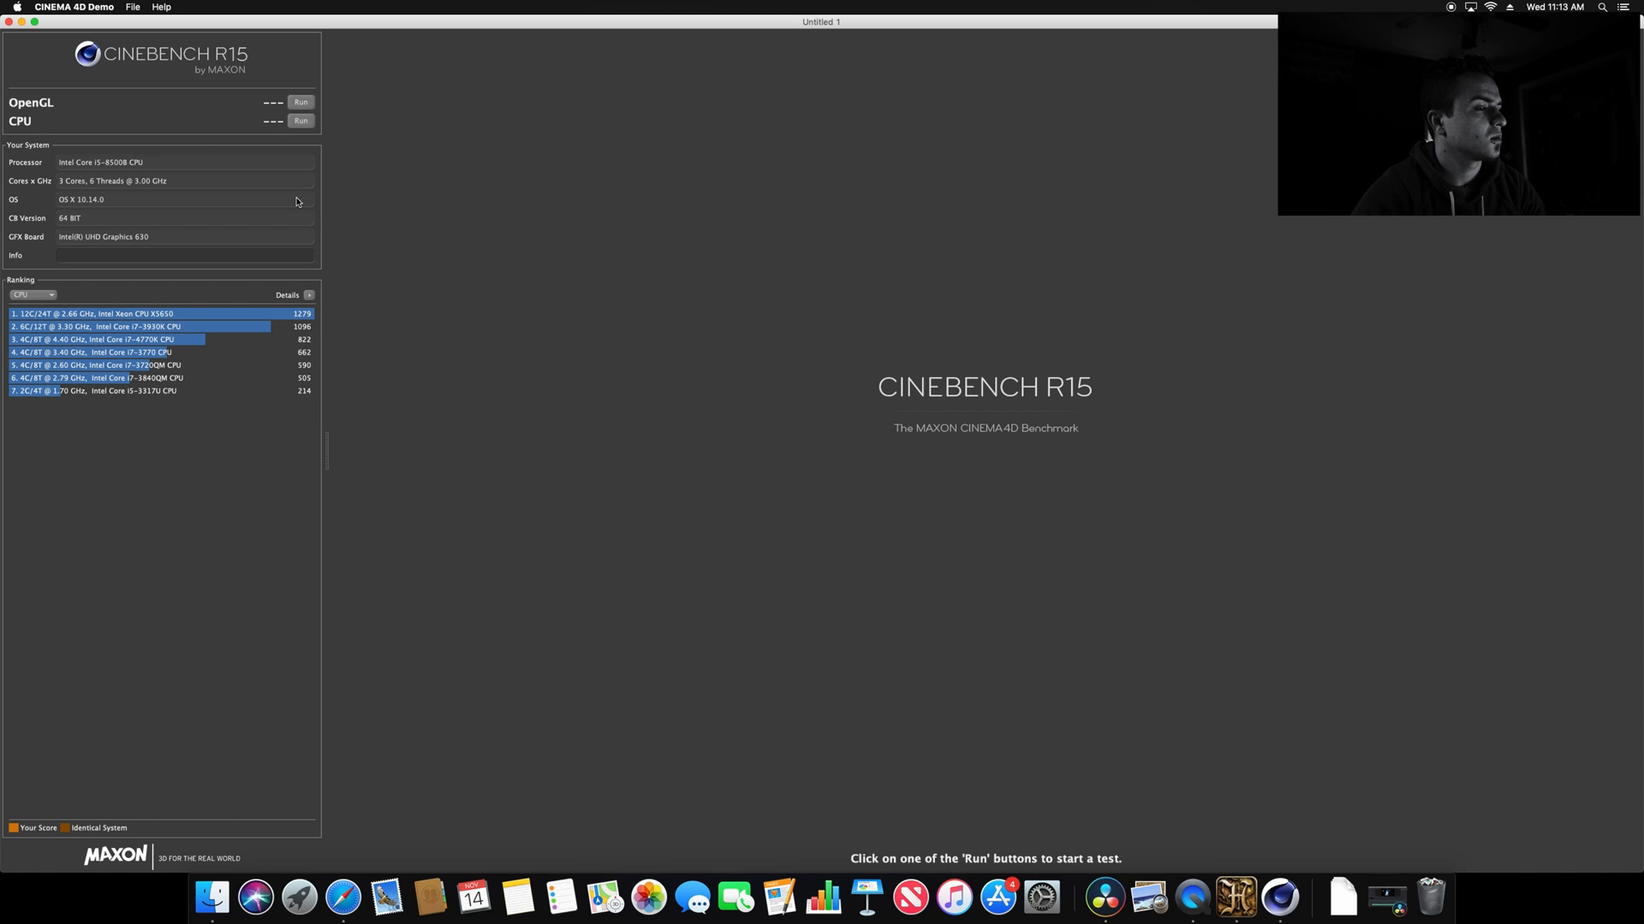
pyautogui.moveTo(343, 899)
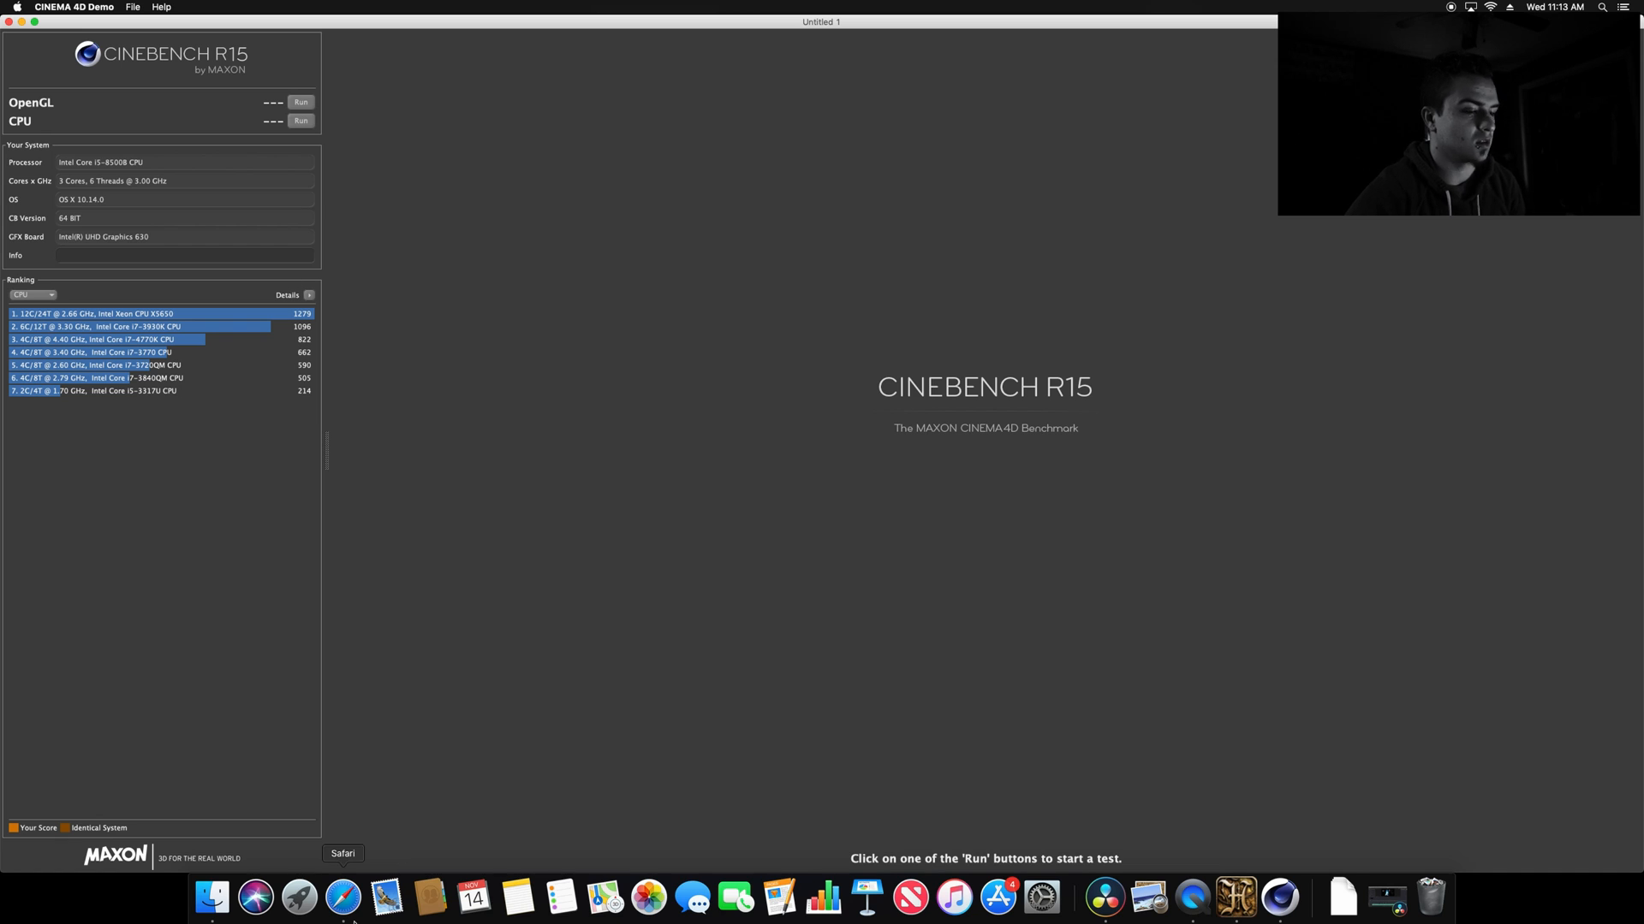
pyautogui.click(342, 897)
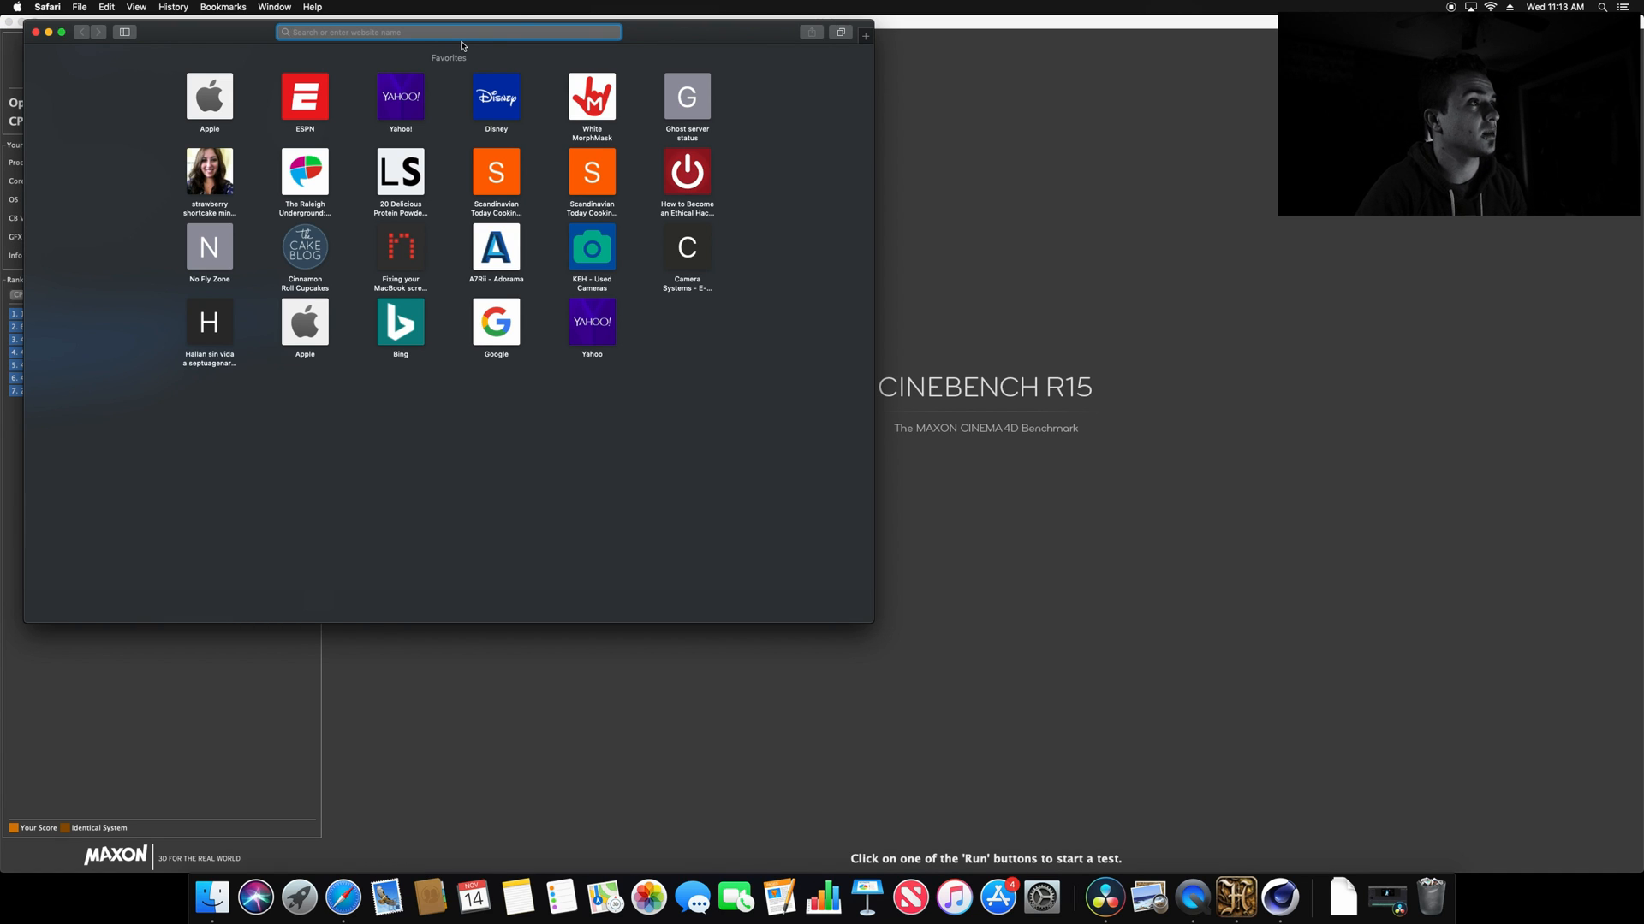
pyautogui.write('apple.com')
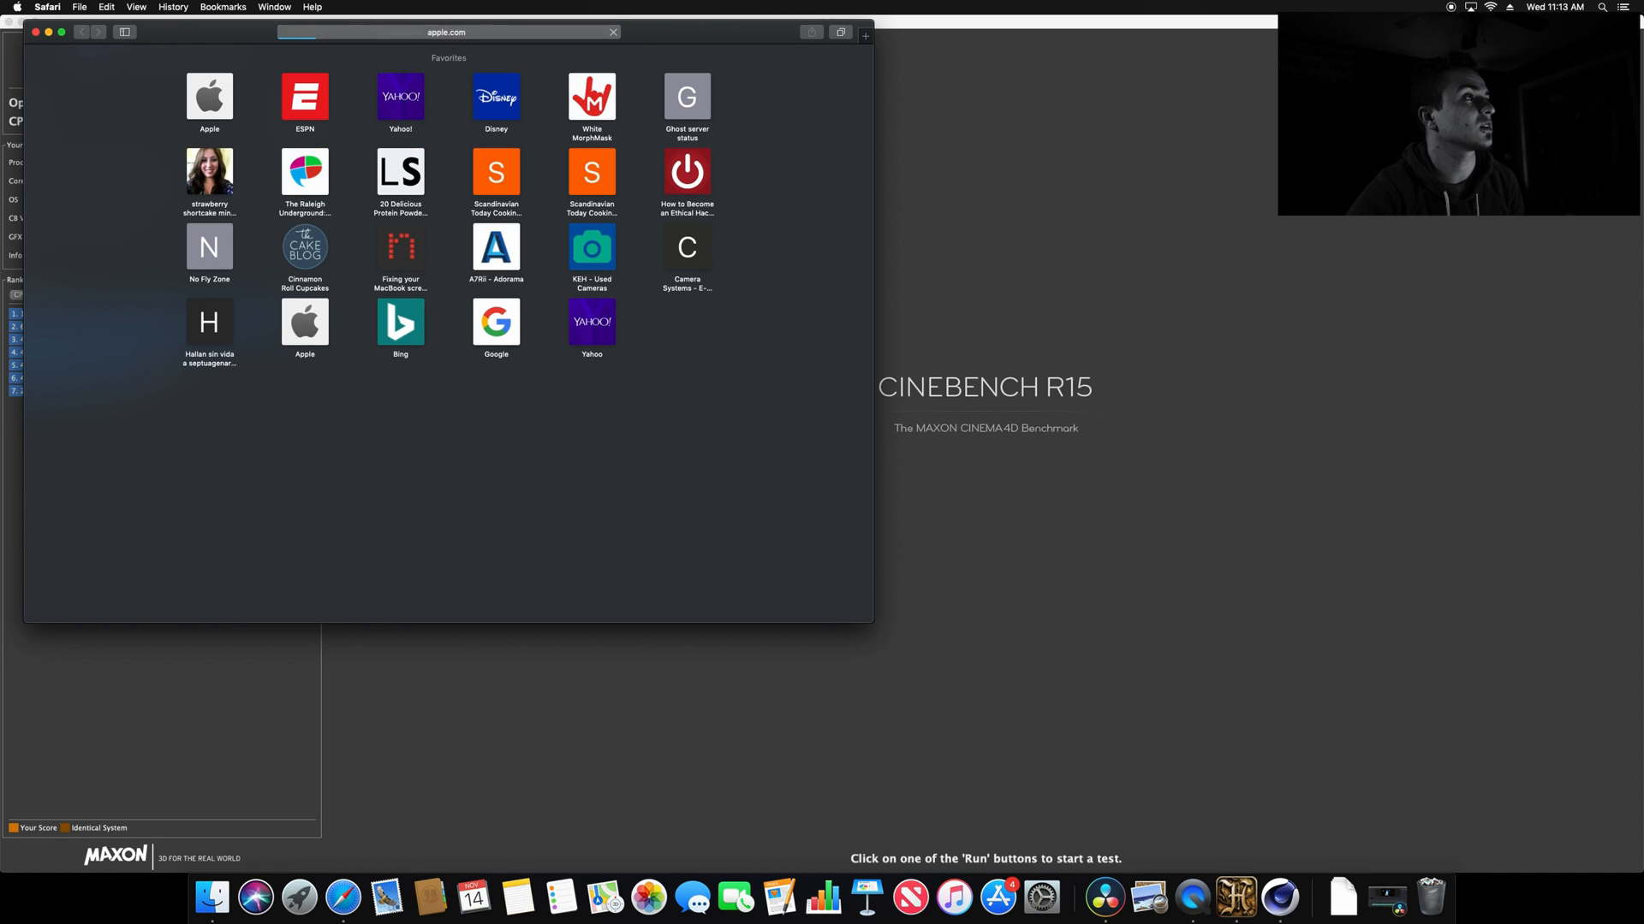
pyautogui.click(209, 95)
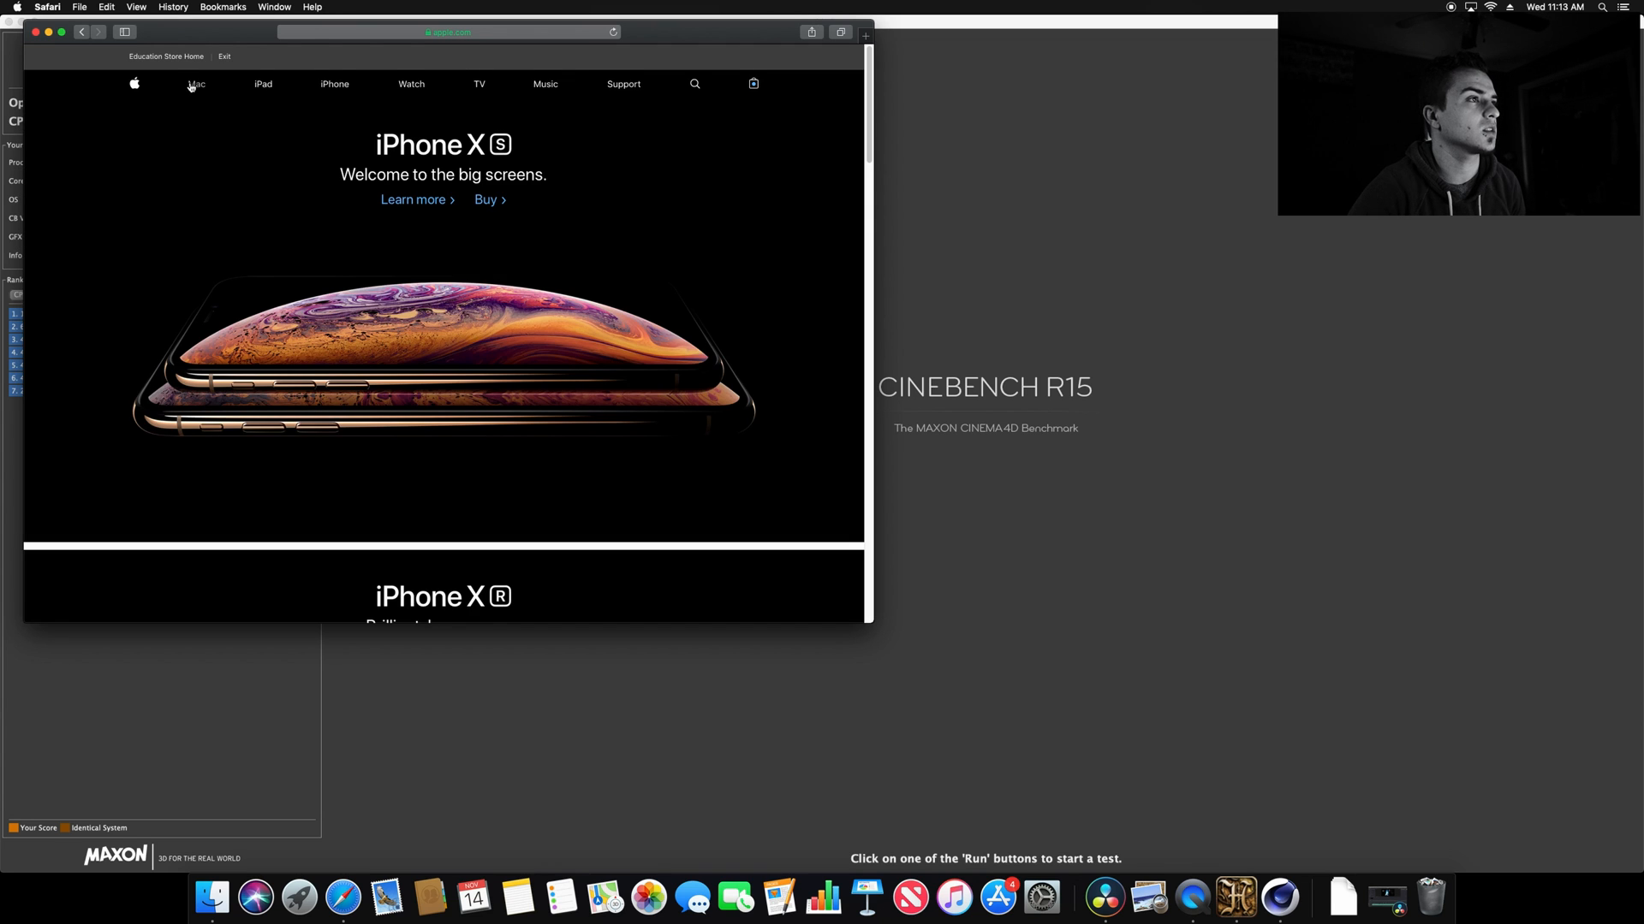
pyautogui.click(195, 84)
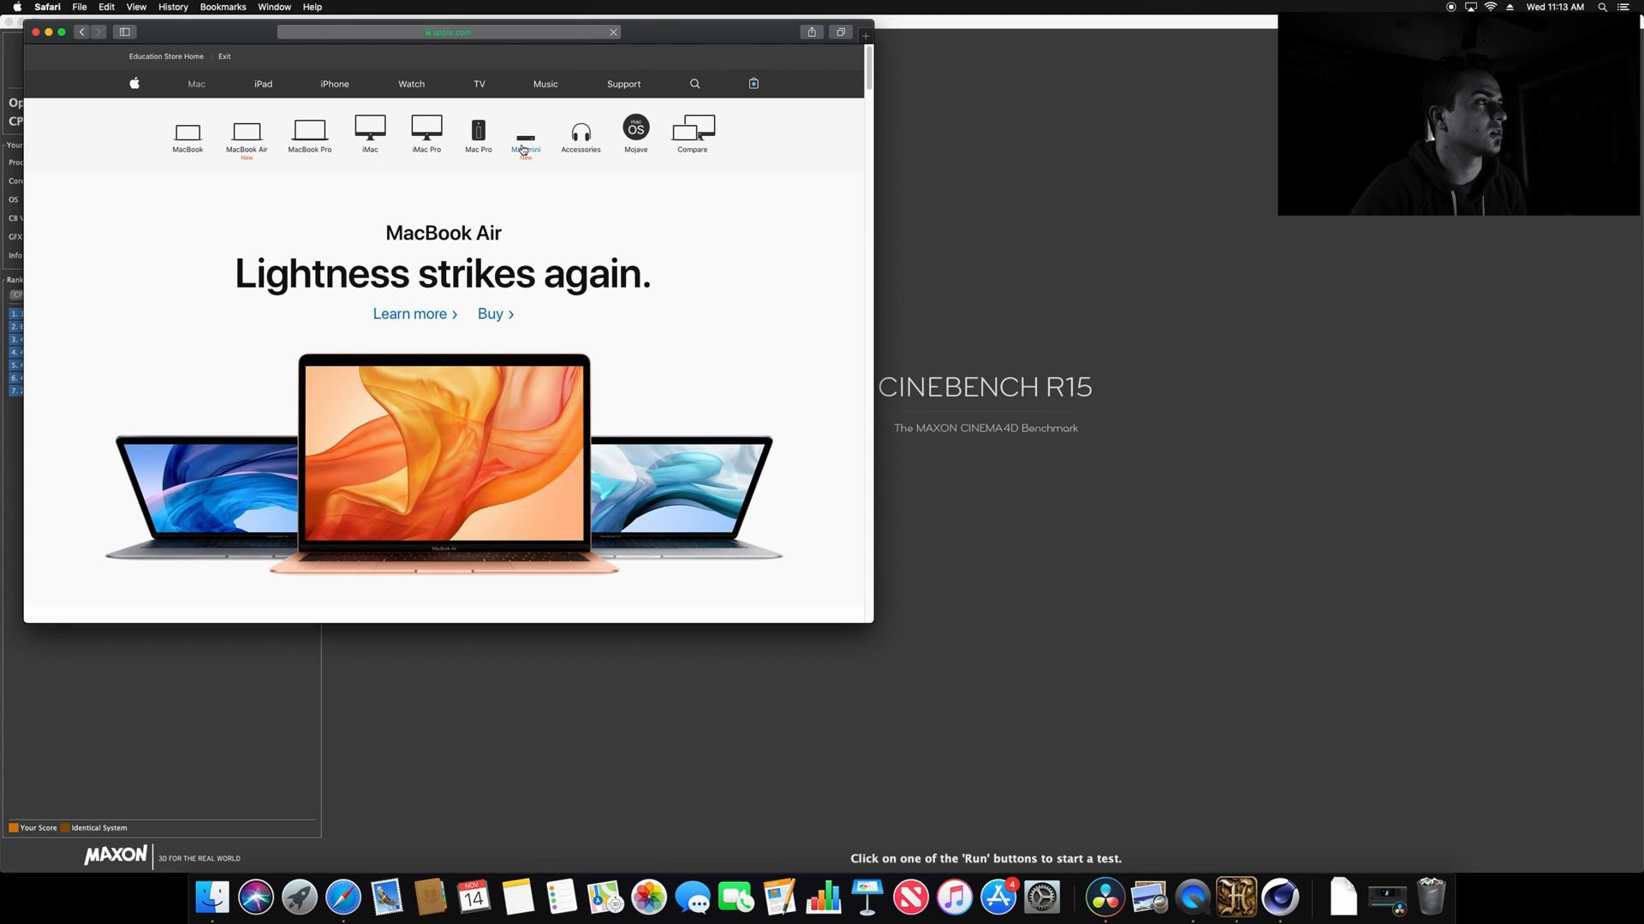
pyautogui.click(525, 133)
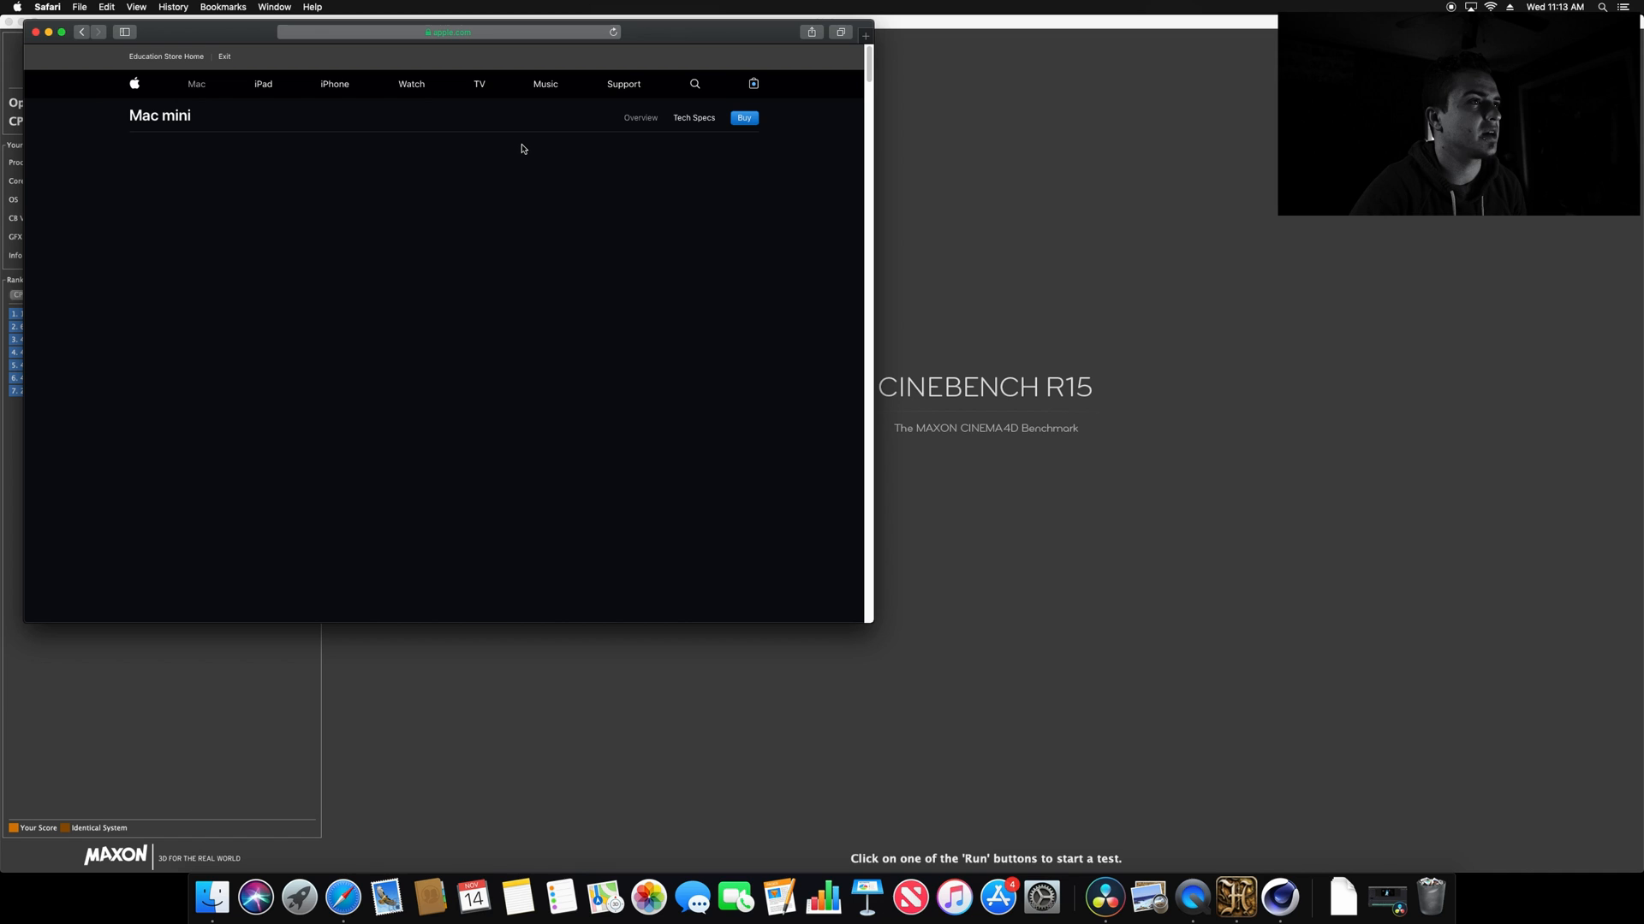
pyautogui.click(743, 119)
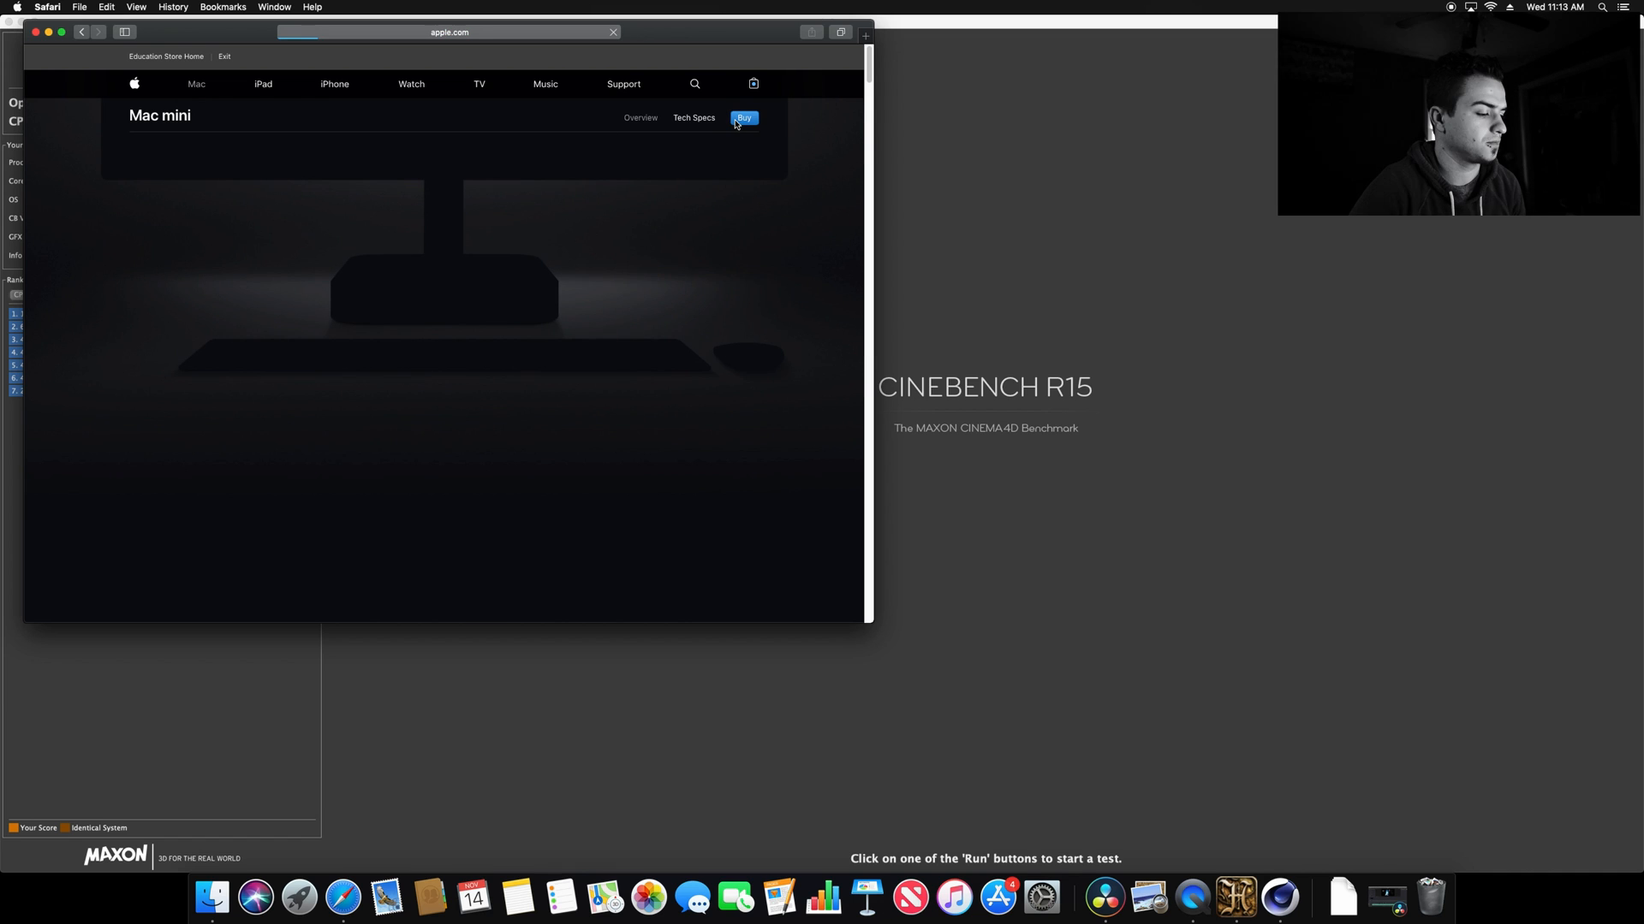
pyautogui.click(744, 118)
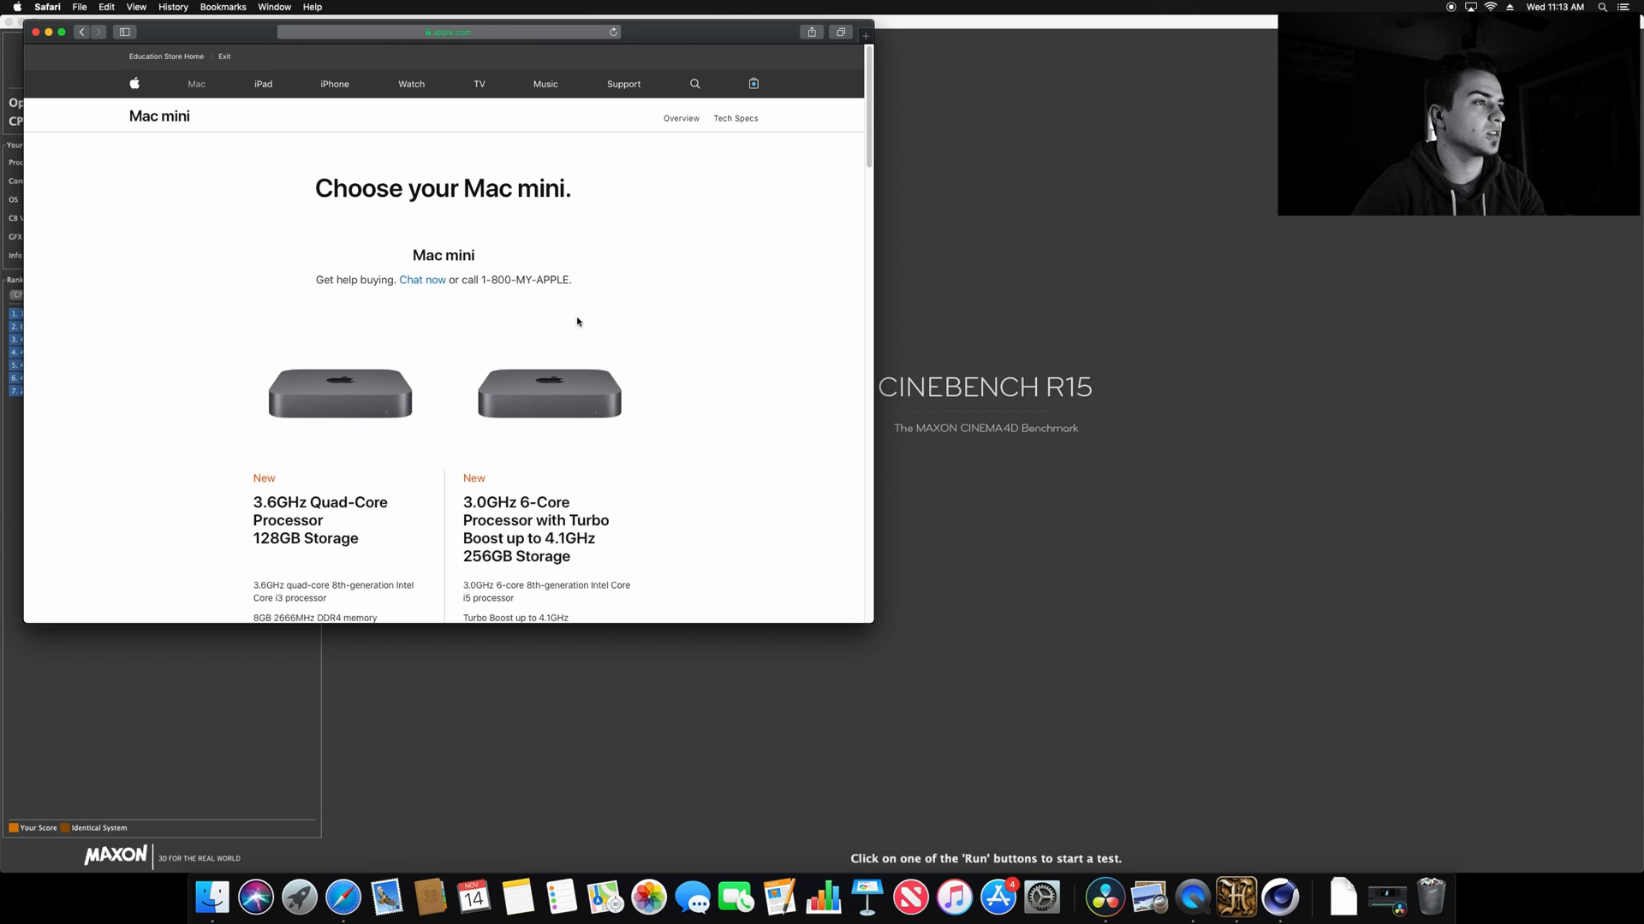
pyautogui.scroll(-3)
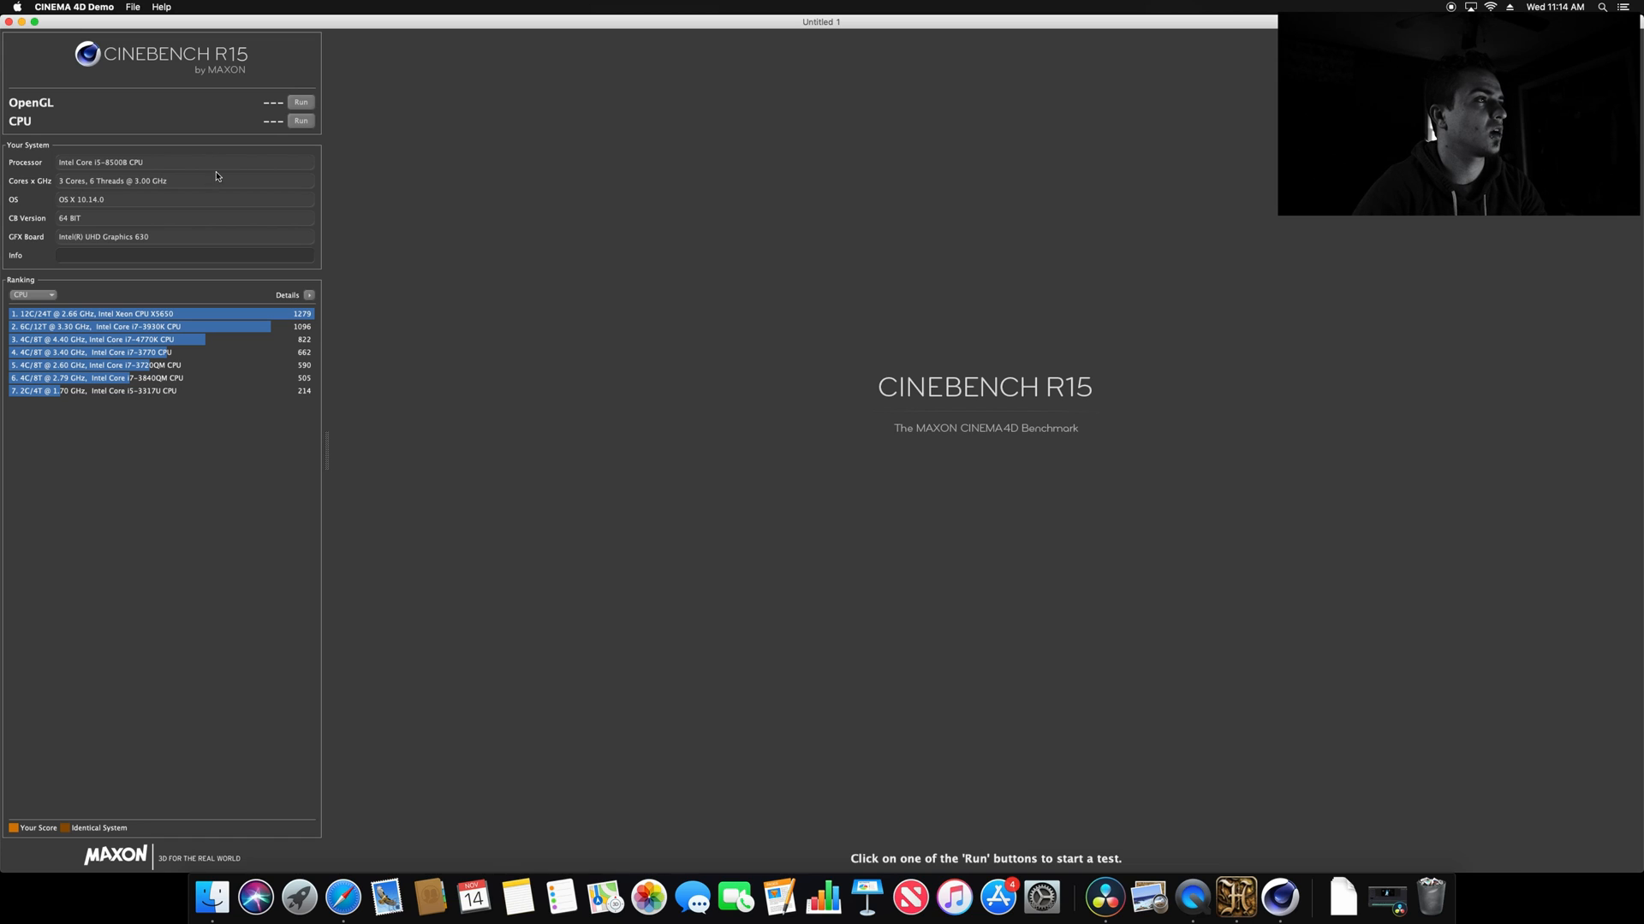
# Run the CPU render to a score of 811 cb, then start the OpenGL test.
pyautogui.click(301, 120)
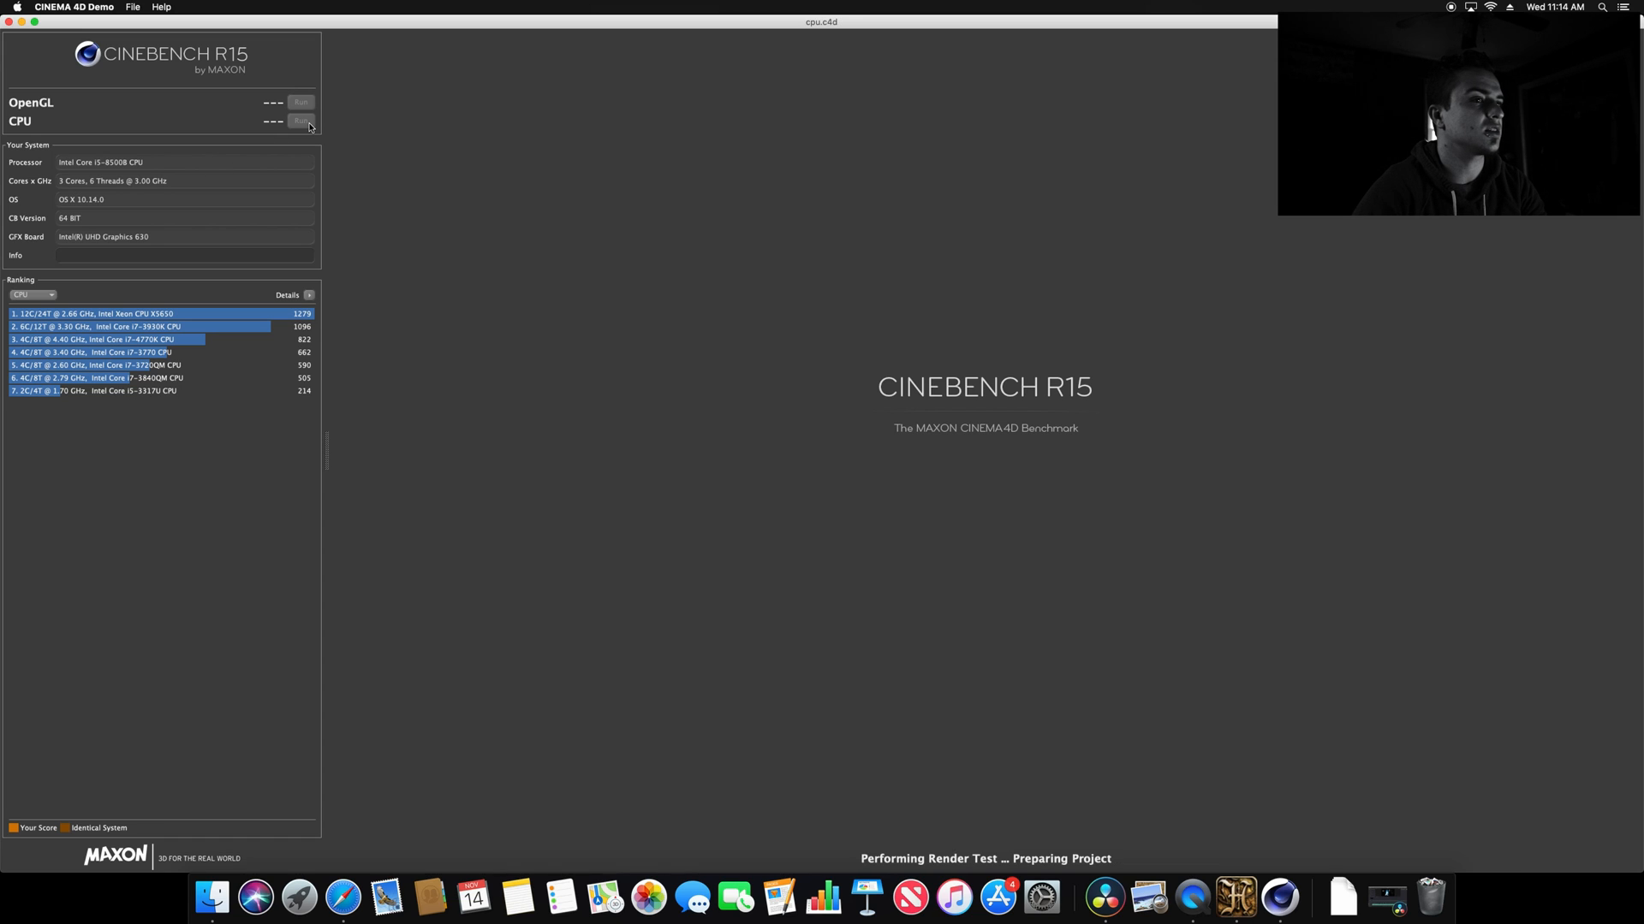
pyautogui.click(302, 119)
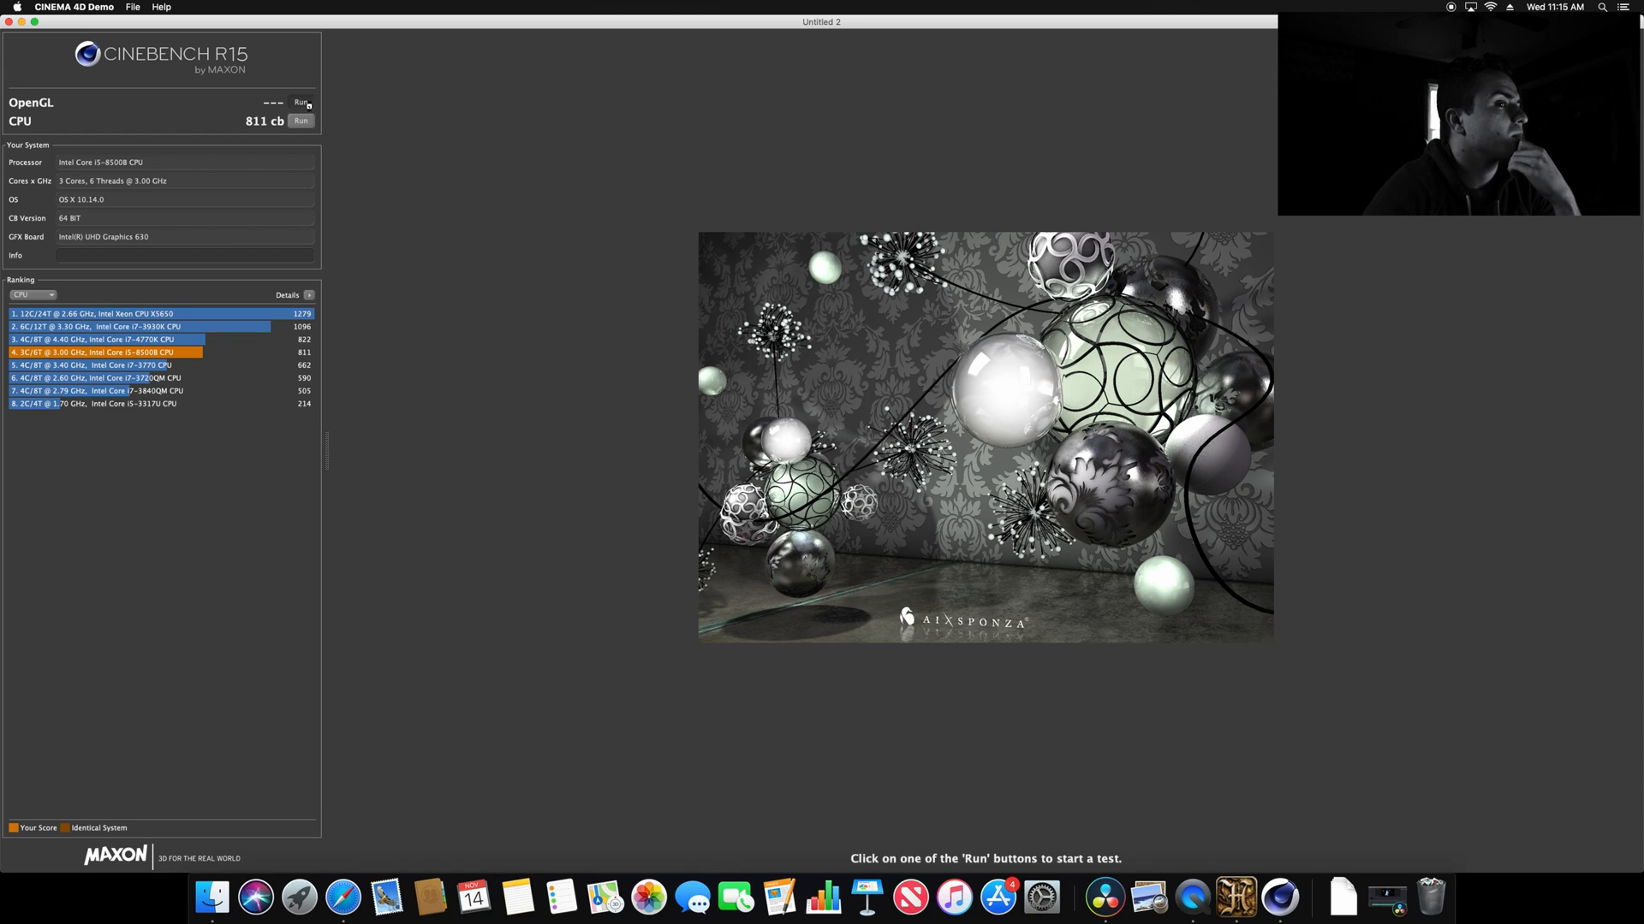
pyautogui.click(302, 102)
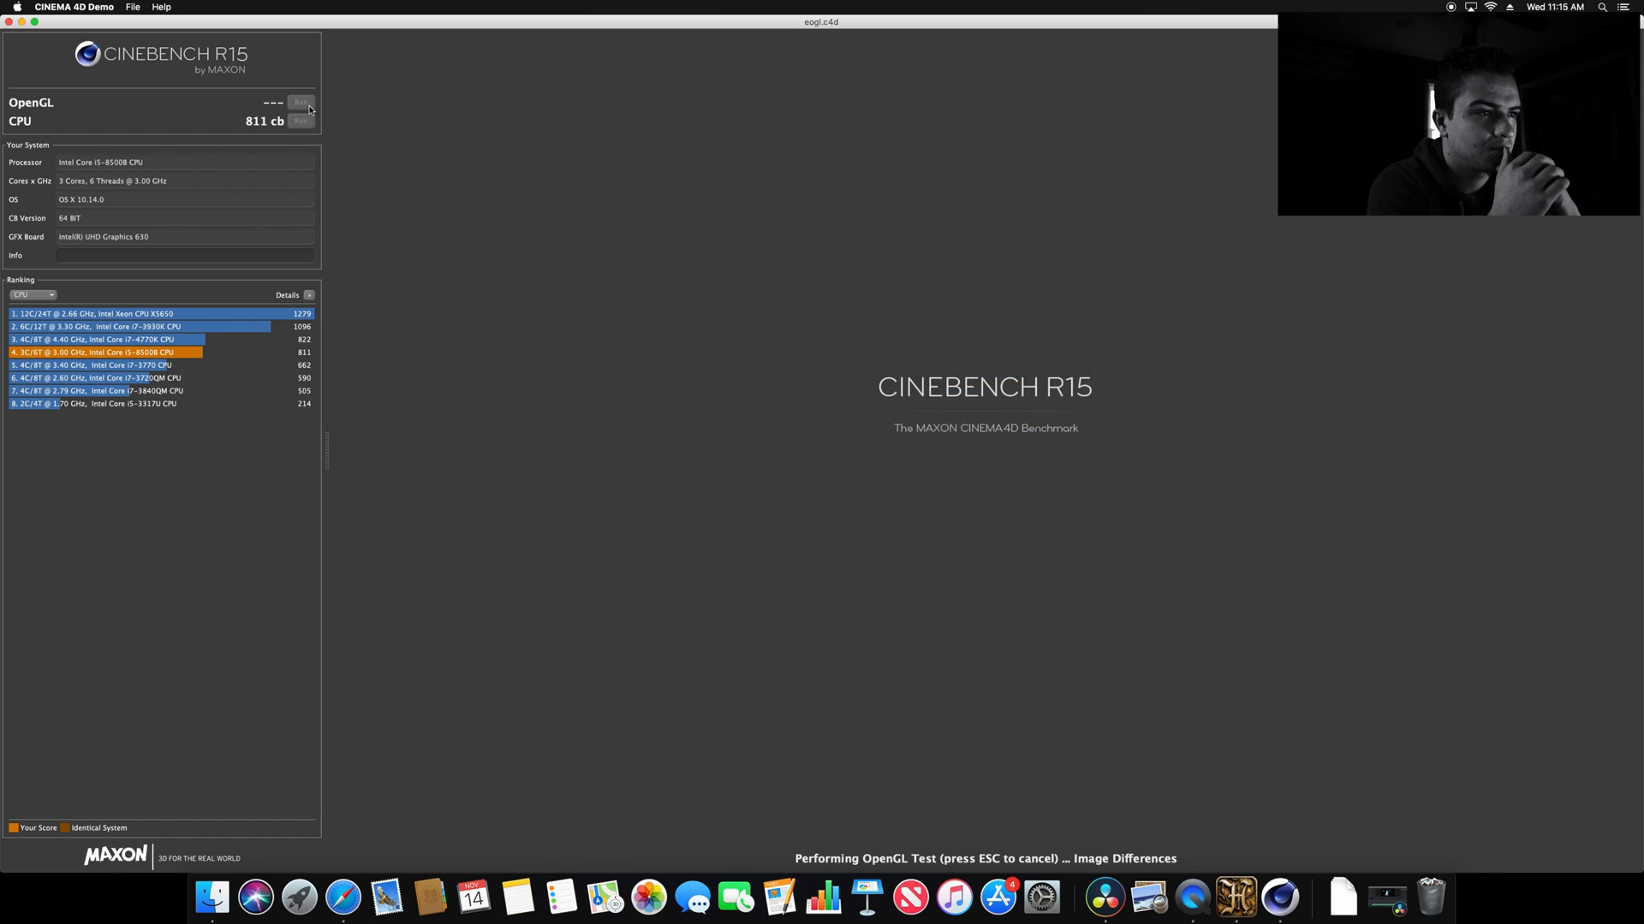
# Let the OpenGL test finish at 27.56 fps, sixth in the graphics ranking.
pyautogui.click(302, 103)
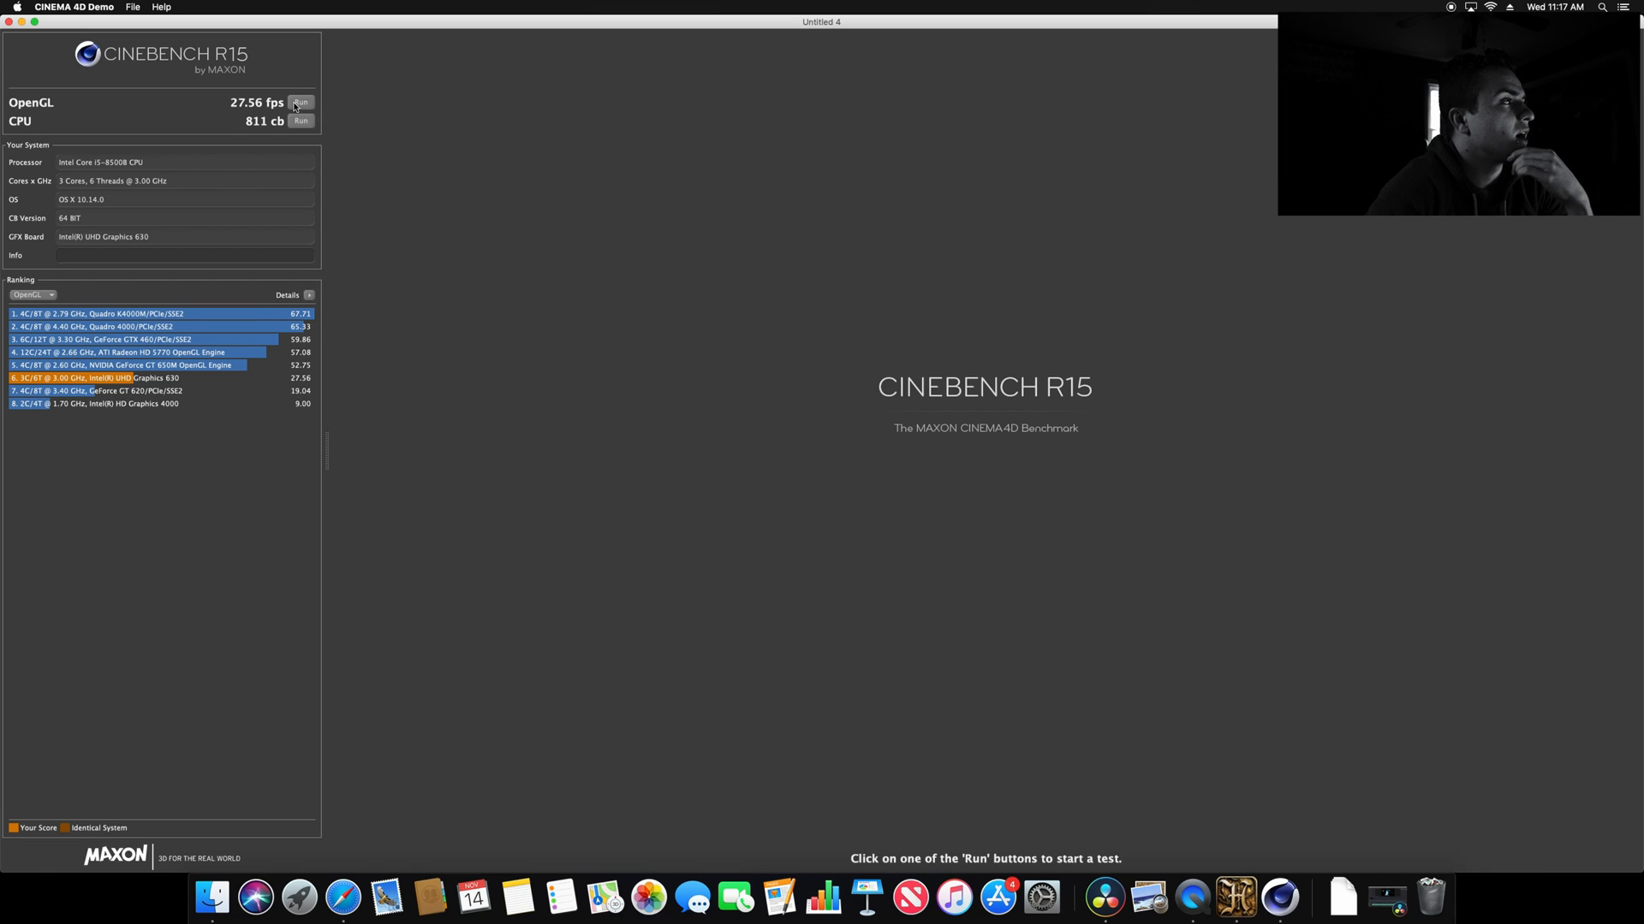
pyautogui.moveTo(123, 190)
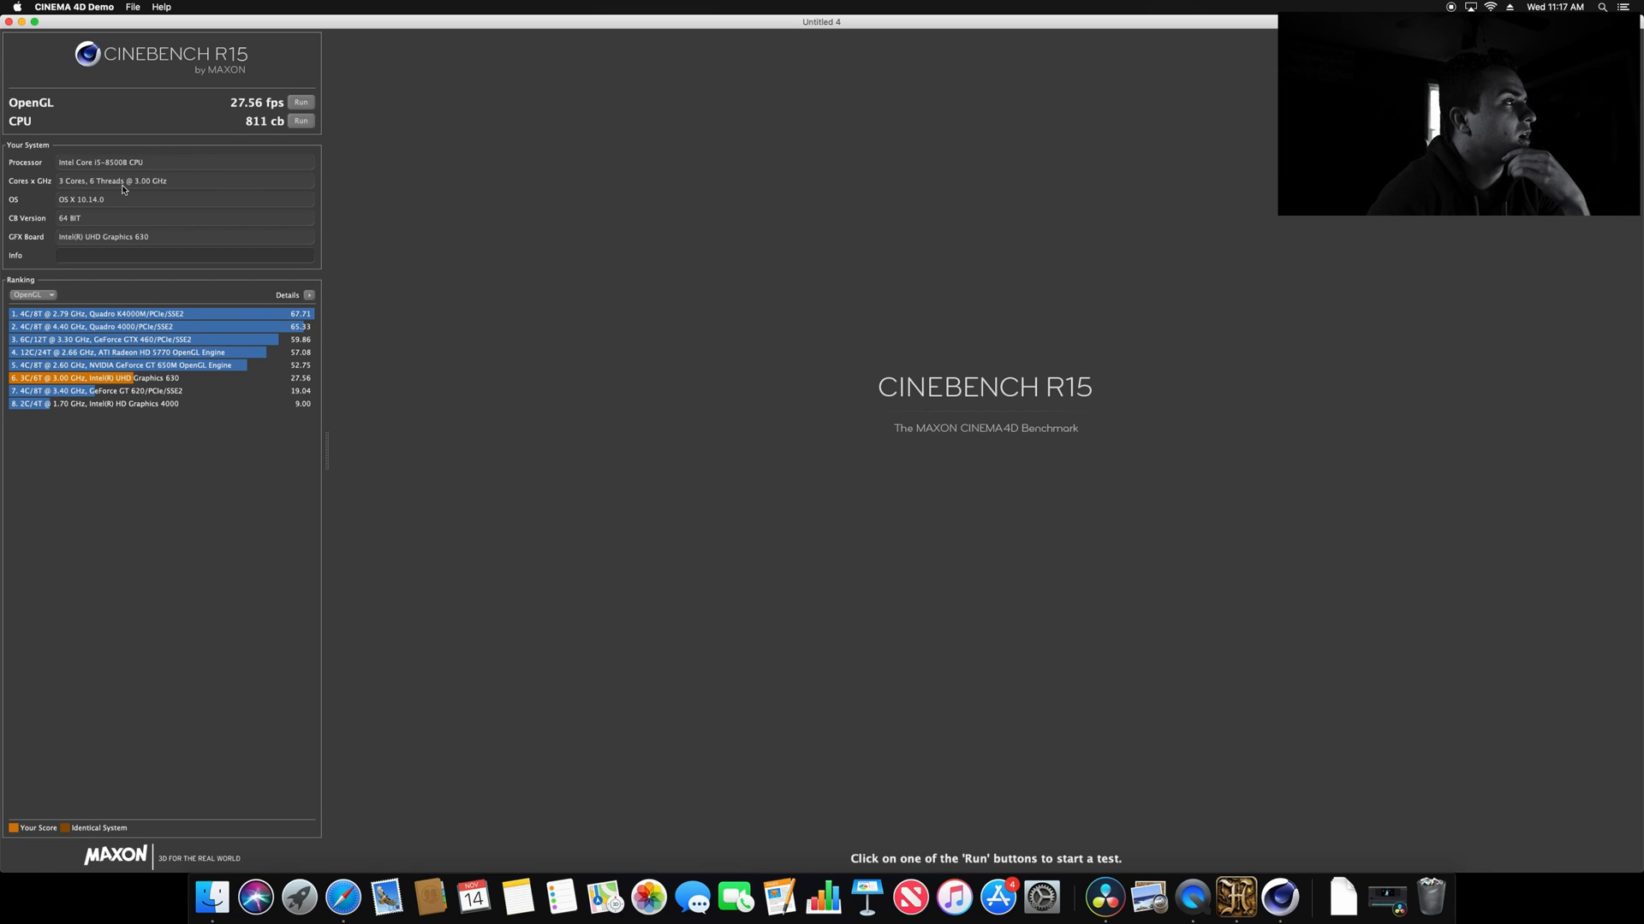
pyautogui.moveTo(79, 187)
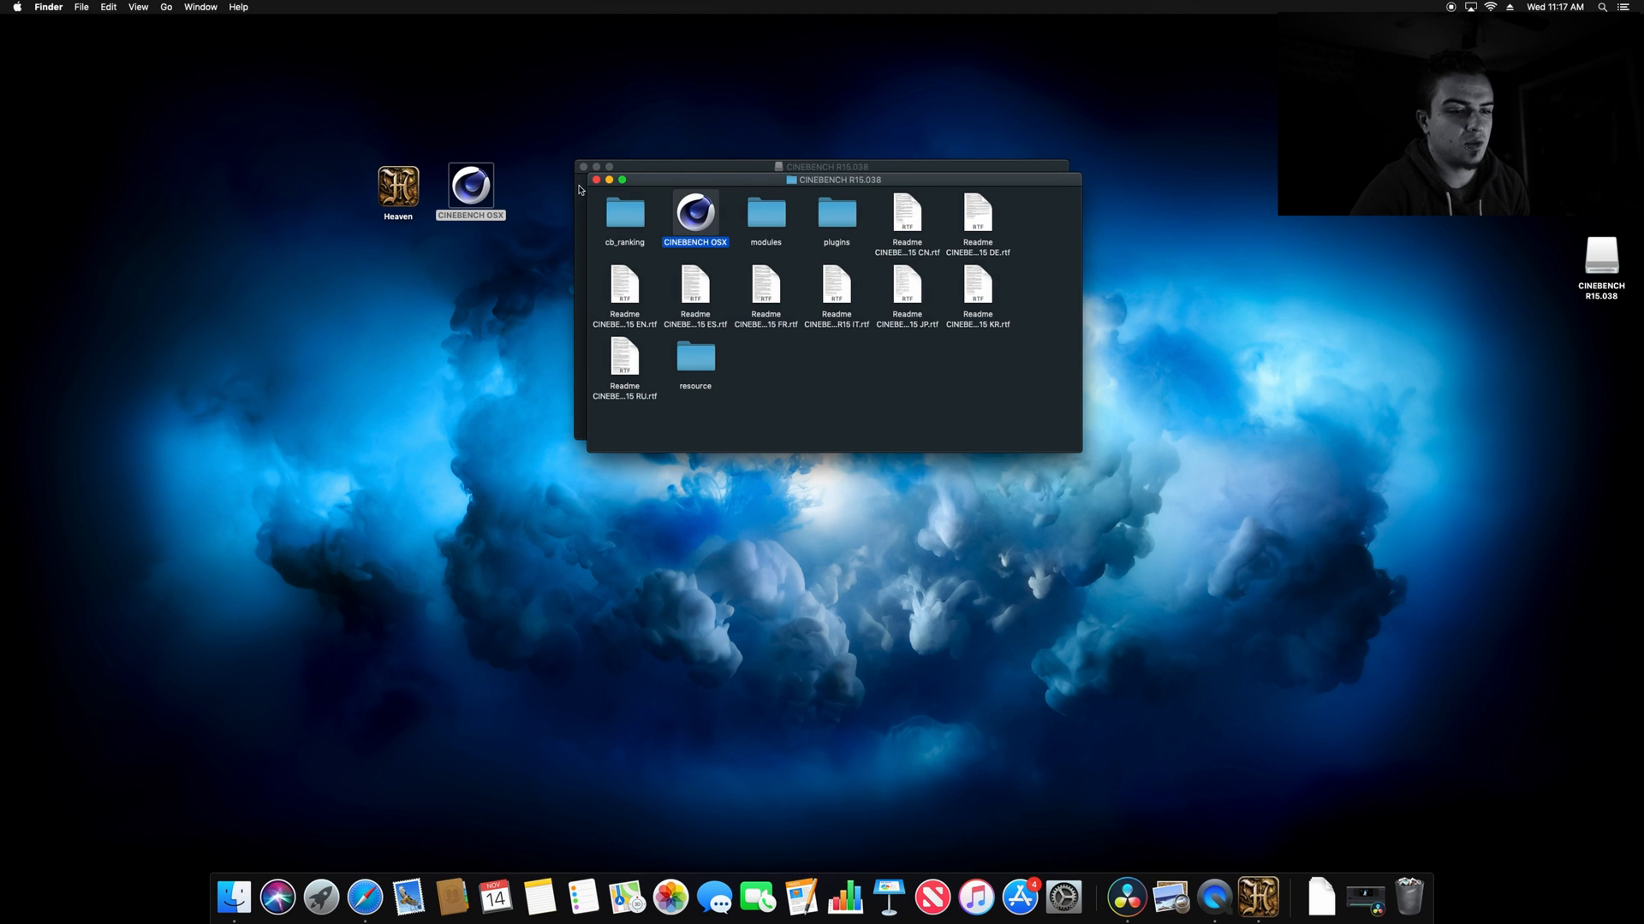
# Close the Cinebench folder windows and quit Heaven from the Dock.
pyautogui.click(596, 179)
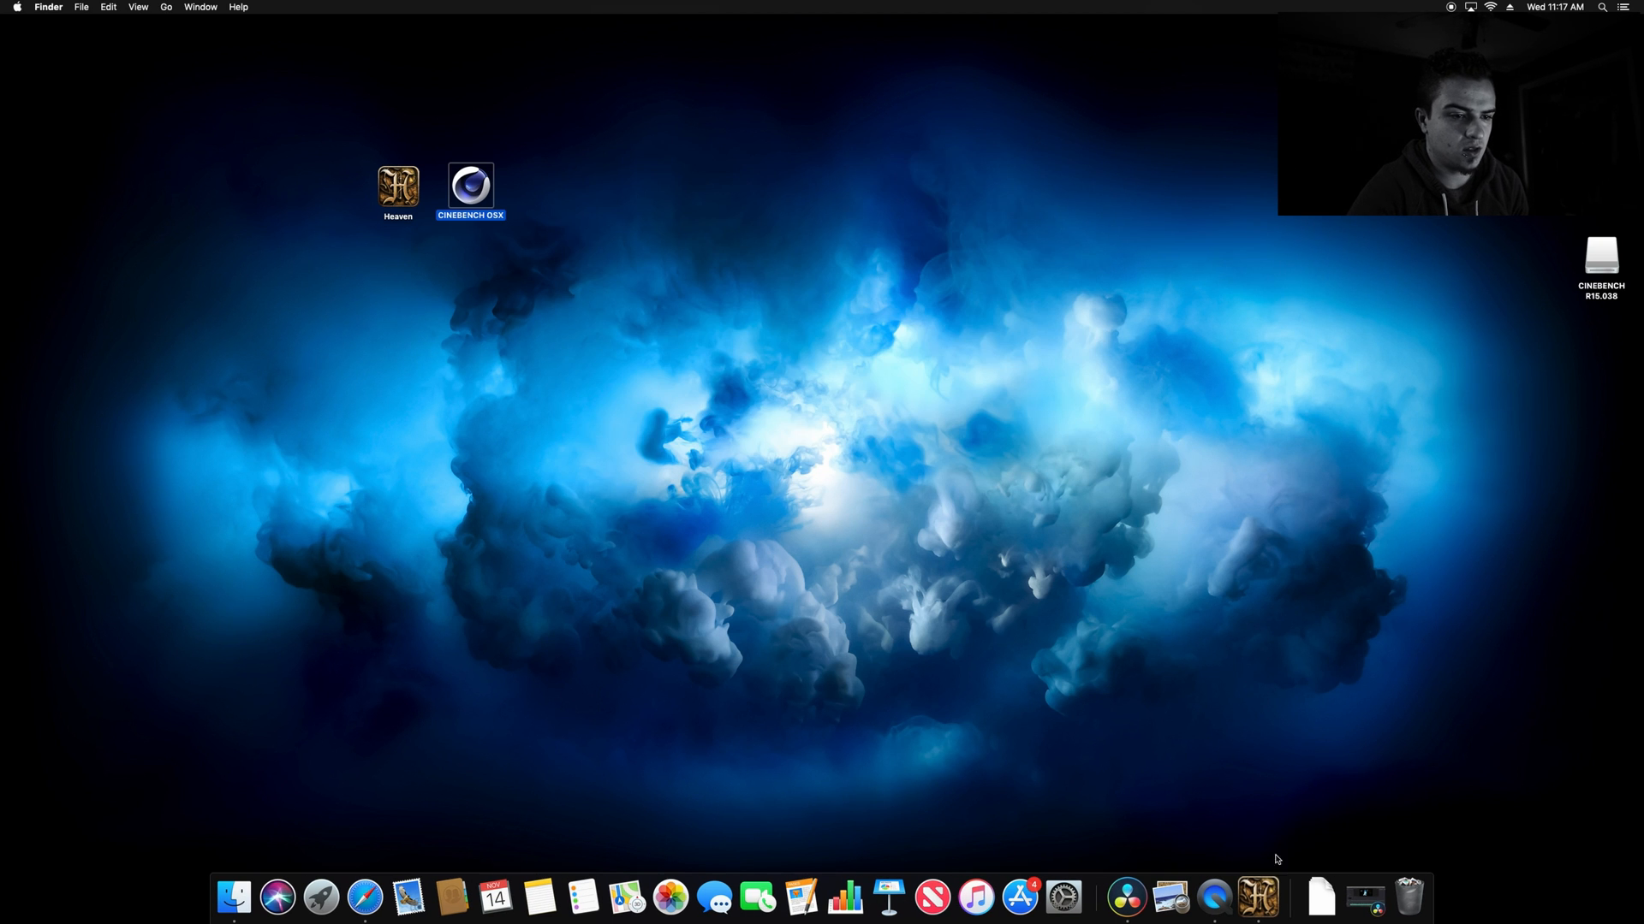
pyautogui.moveTo(1258, 895)
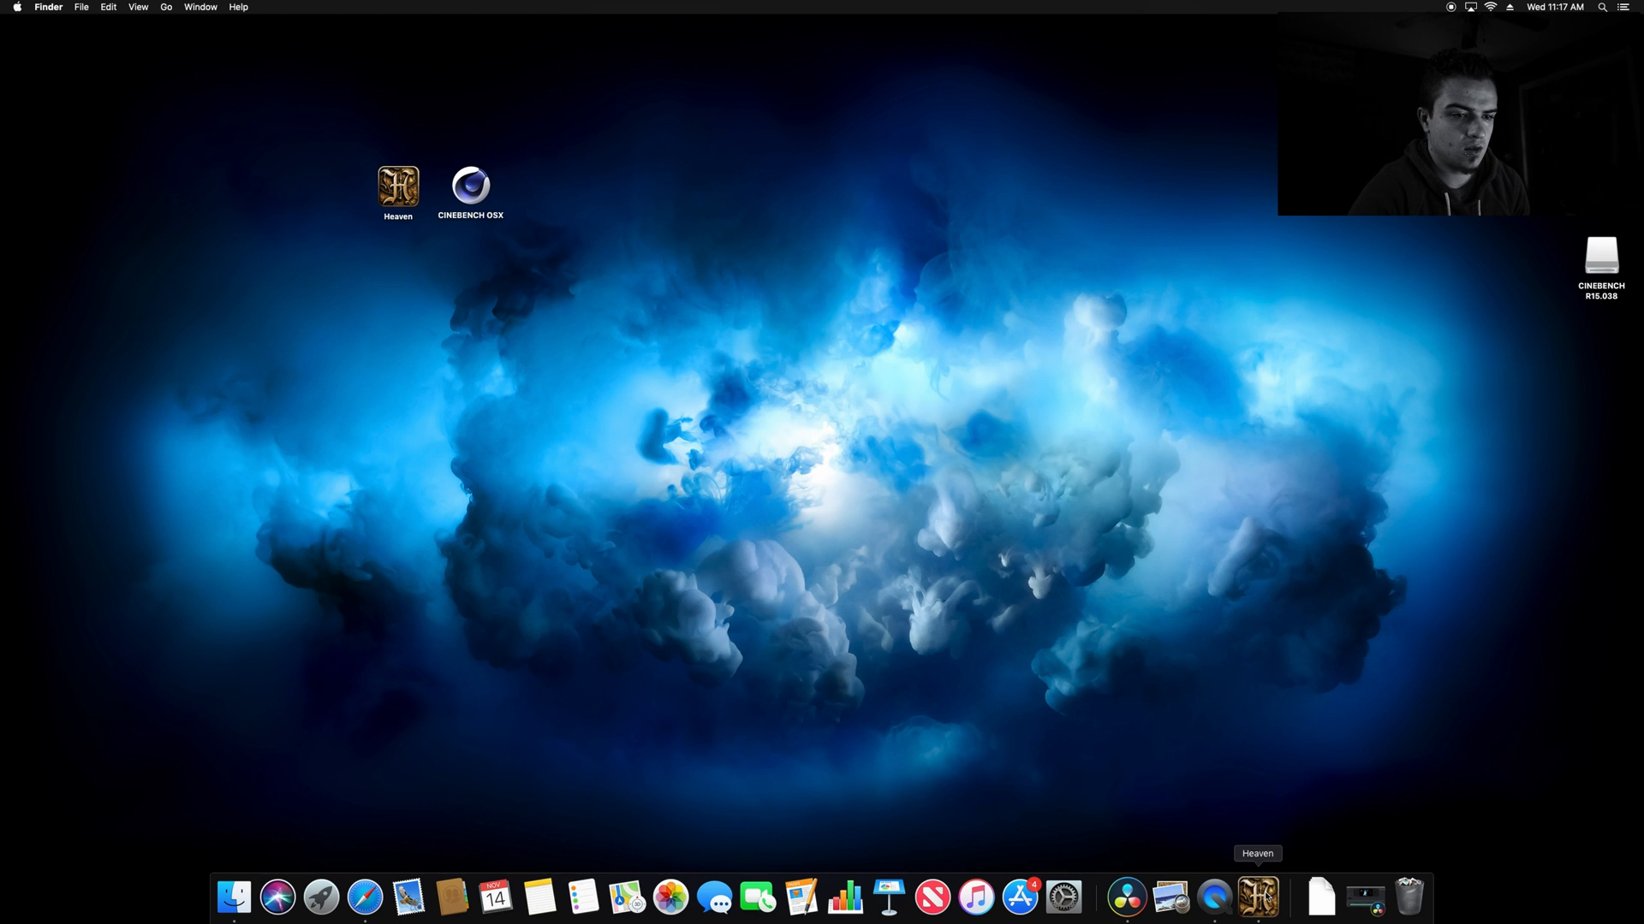
pyautogui.rightClick(1256, 895)
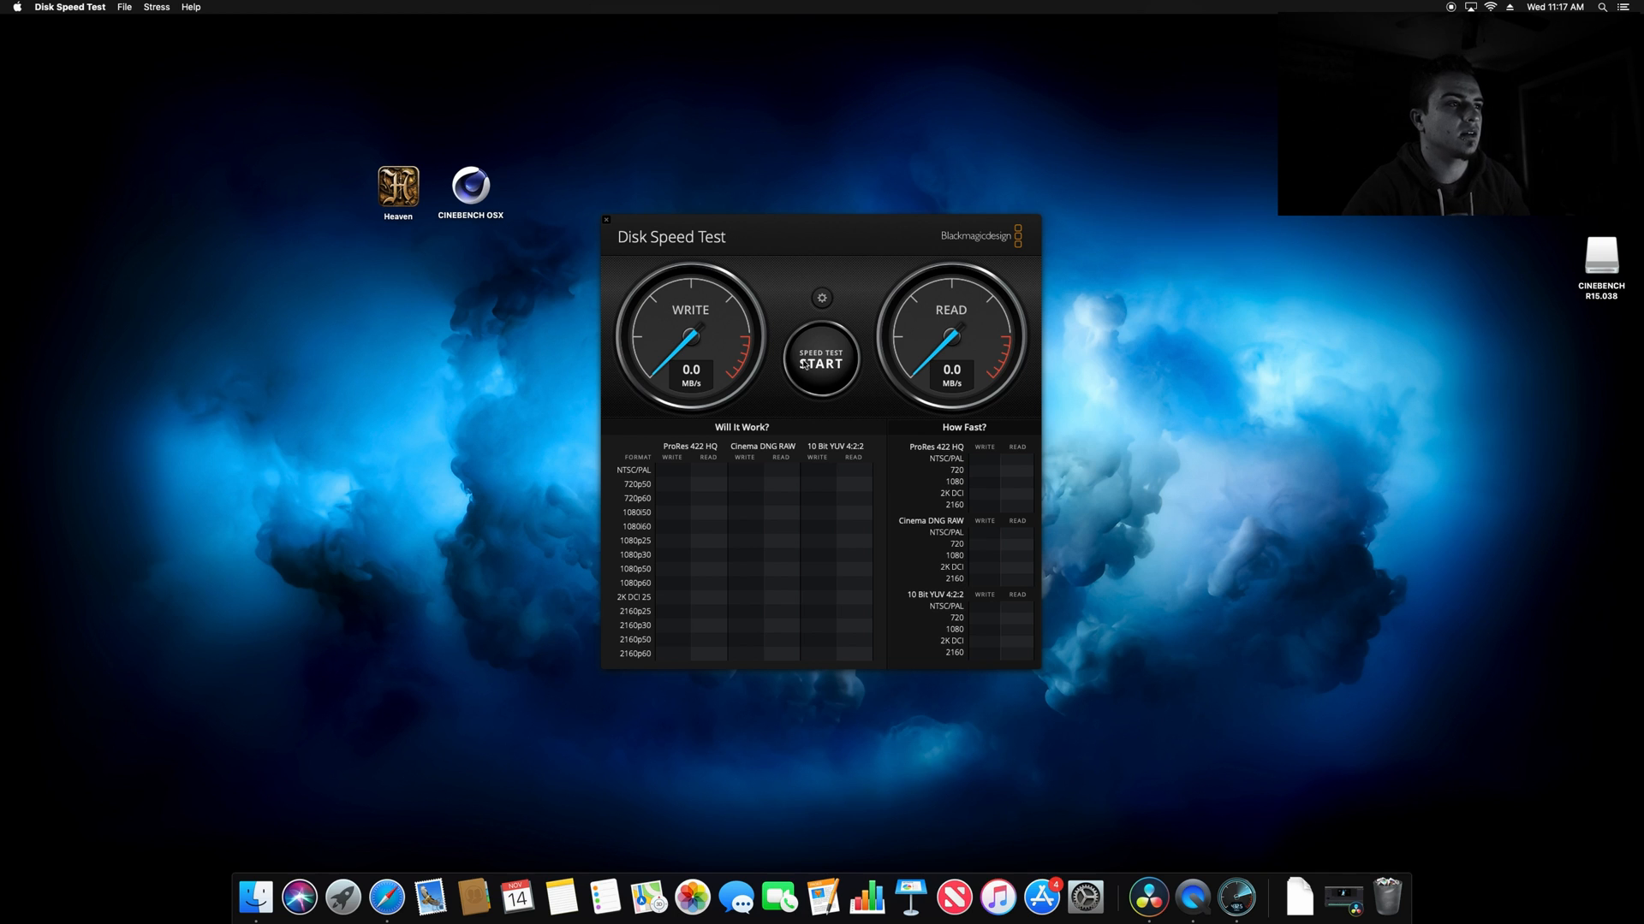
# Run the disk speed test, measuring about 1273 MB/s write and 2629 MB/s read.
pyautogui.click(821, 362)
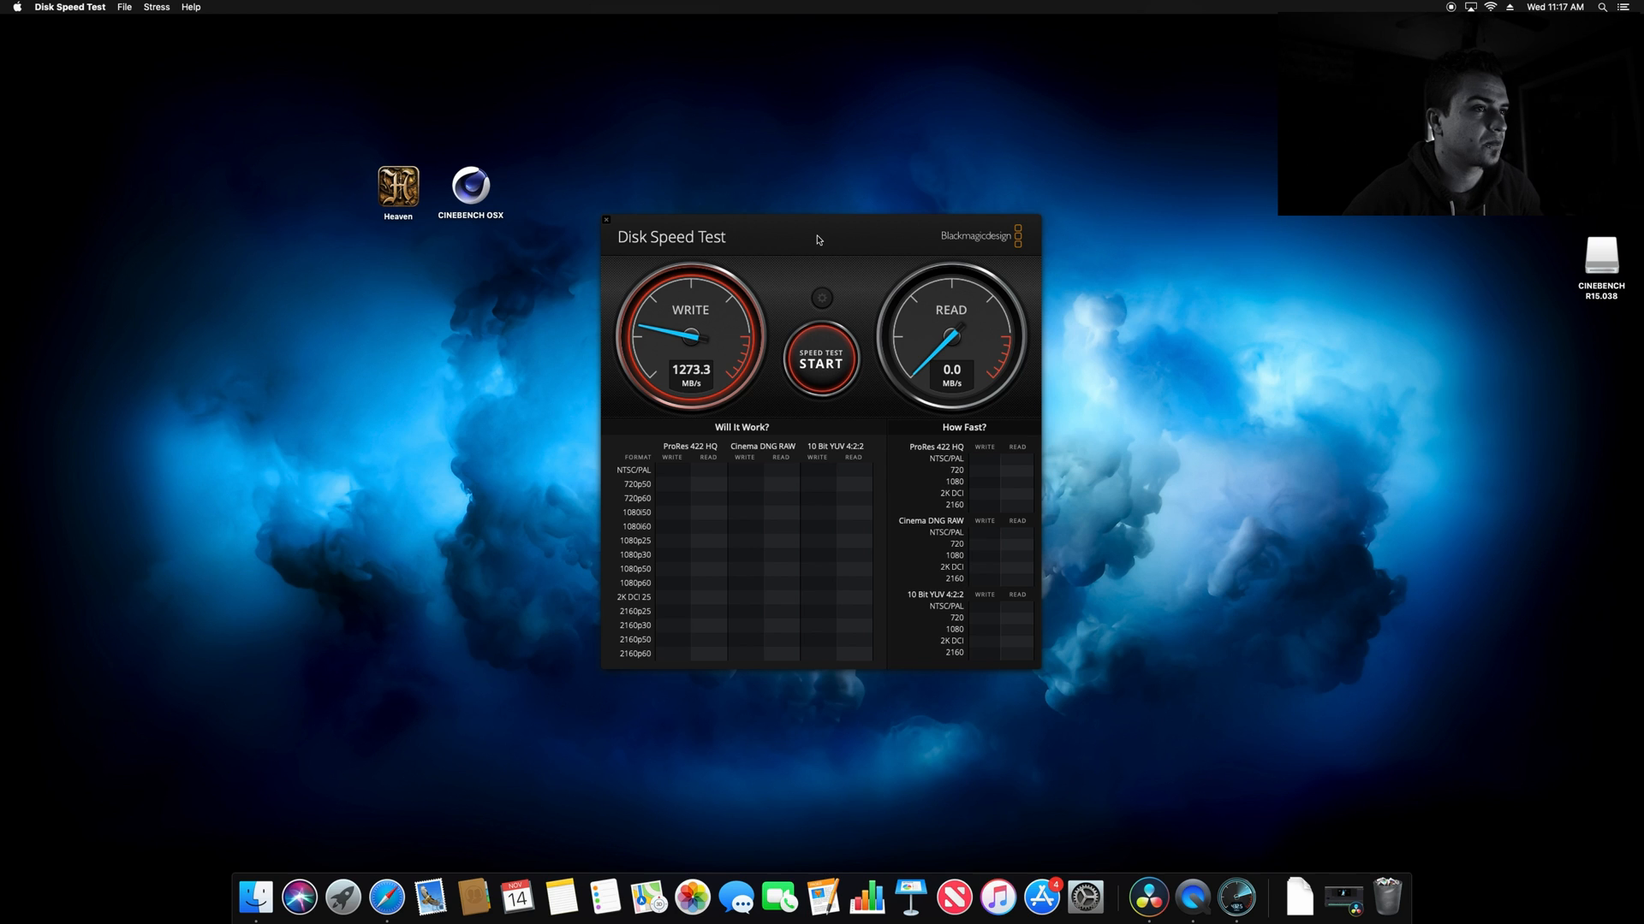
pyautogui.click(820, 363)
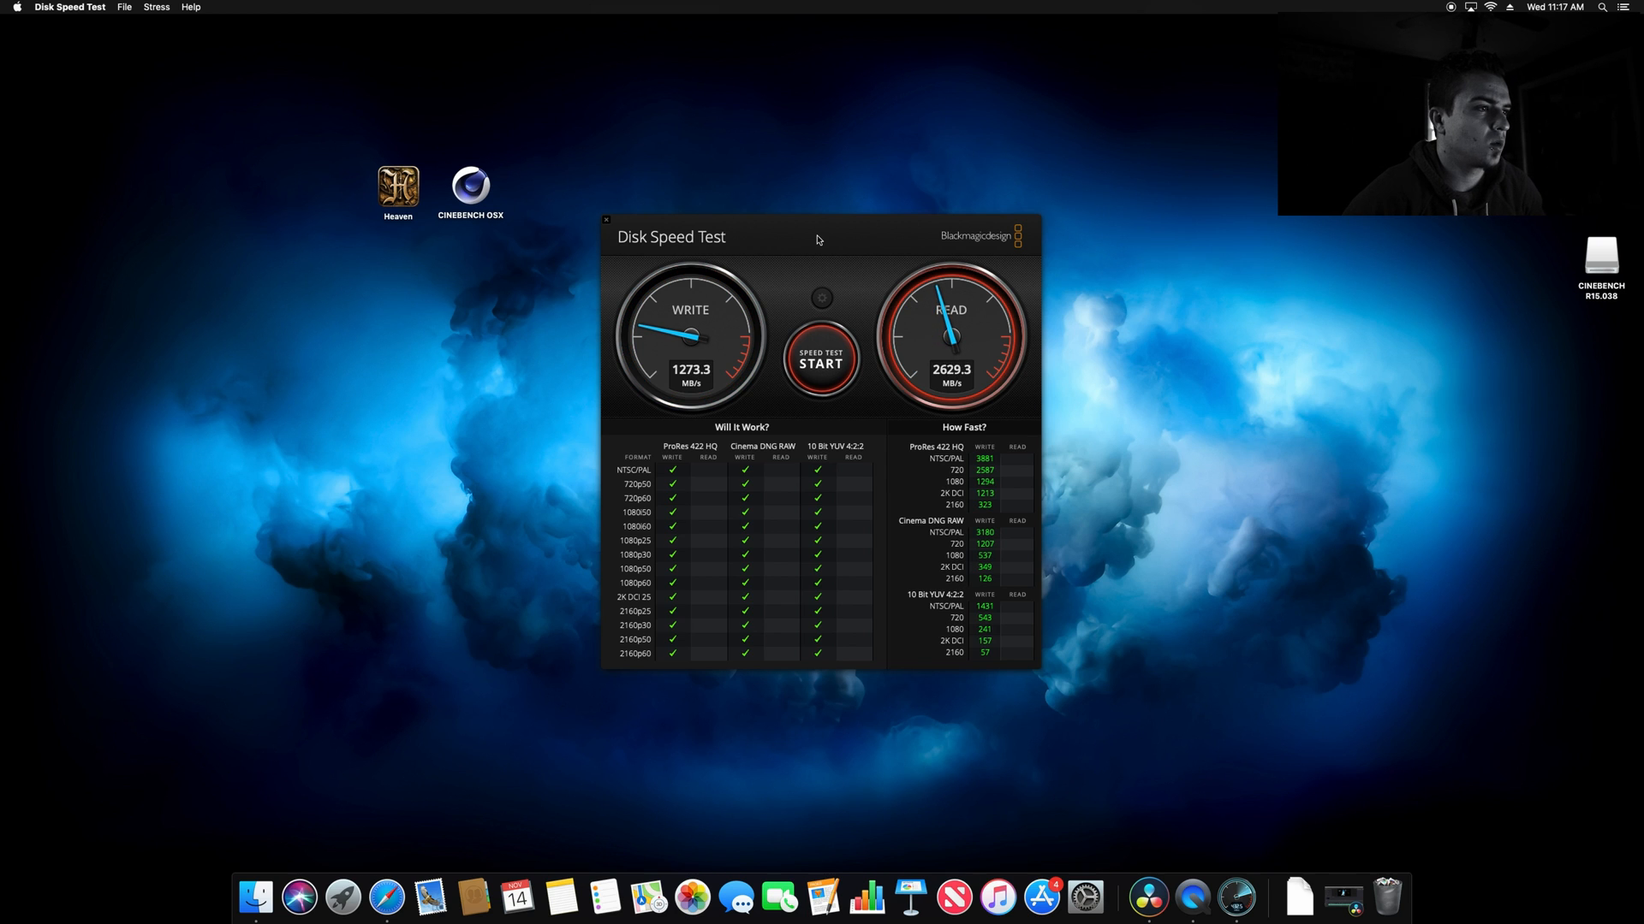